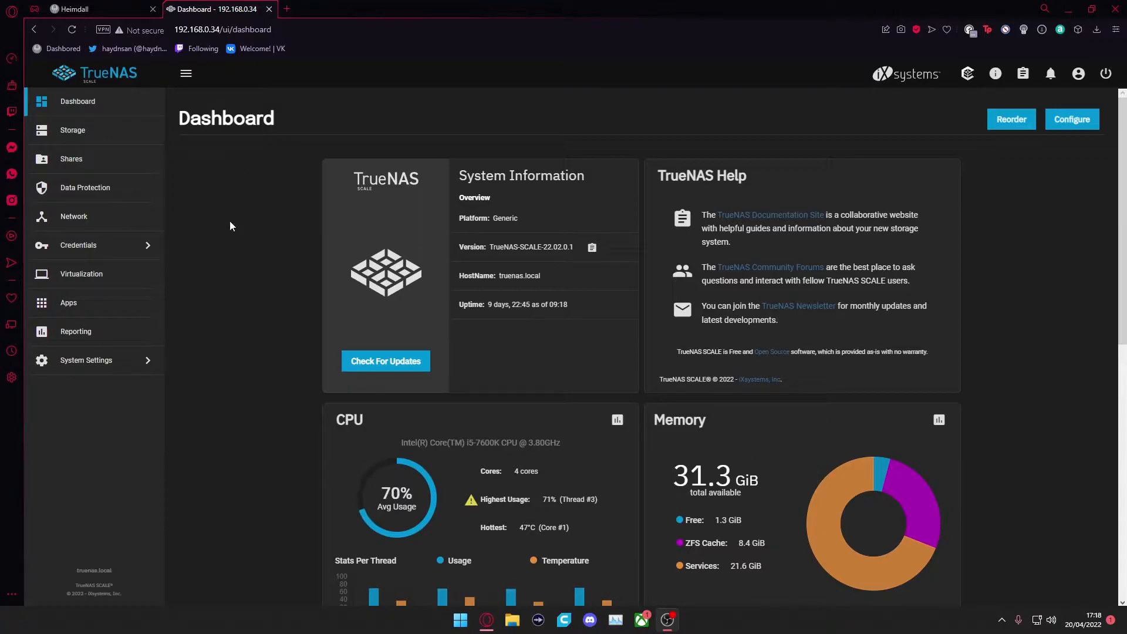
Step: From the dashboard's Network card showing enp4s0 and br0, open the Network page
{"action": "scroll", "scroll_direction": "down", "scroll_amount": 3}
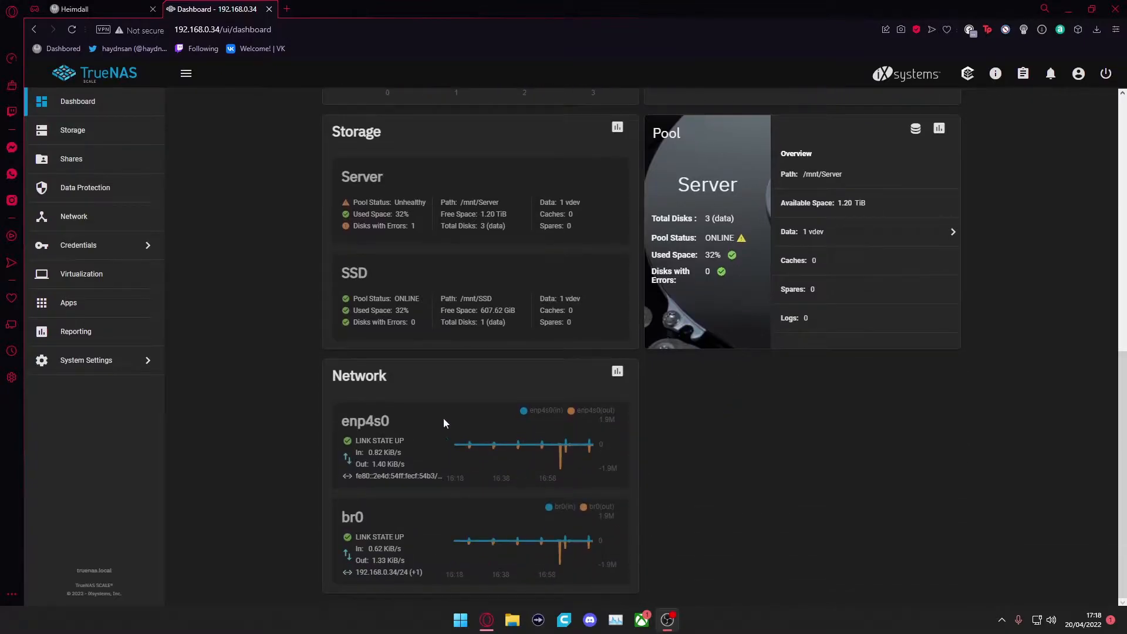
{"action": "double_click", "coordinate": [360, 375]}
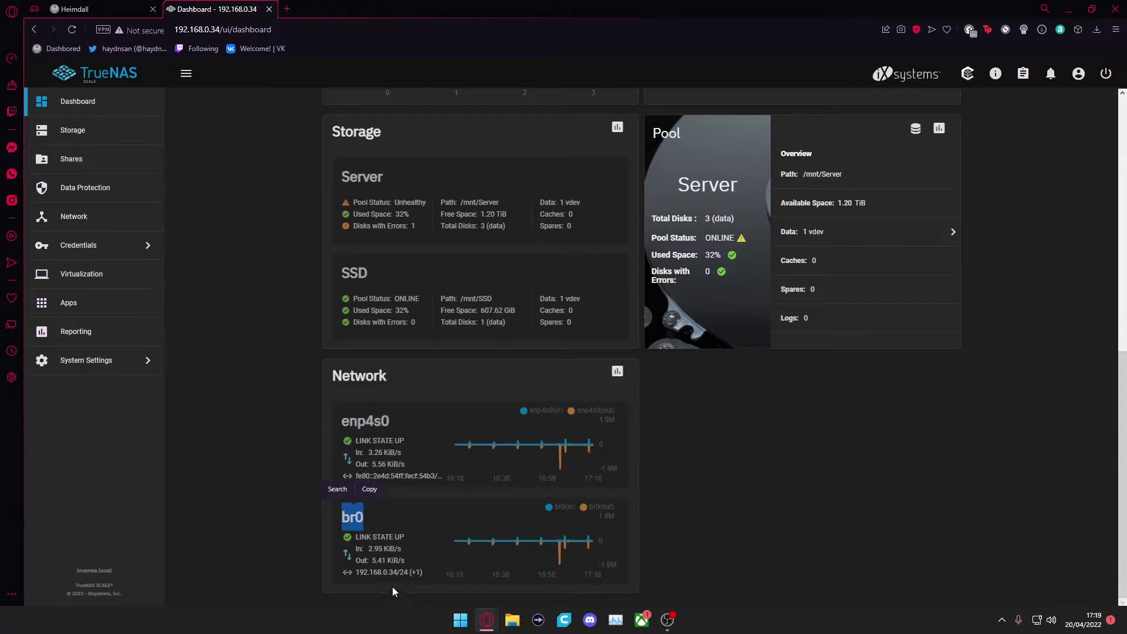
{"action": "left_click", "coordinate": [74, 216]}
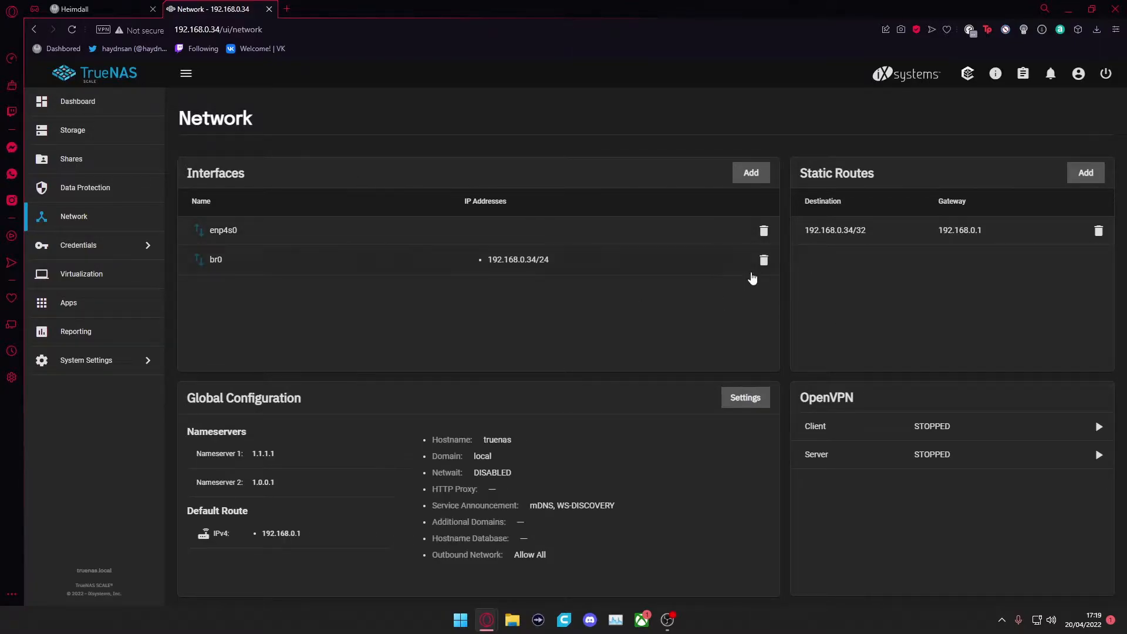
{"action": "mouse_move", "coordinate": [770, 270]}
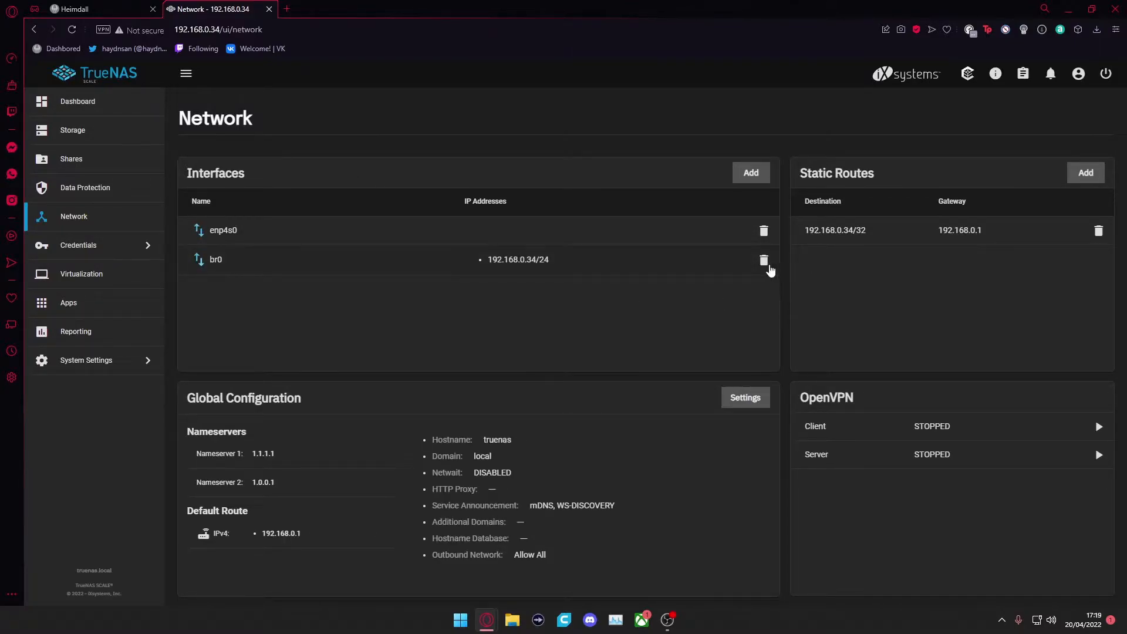
{"action": "mouse_move", "coordinate": [765, 261]}
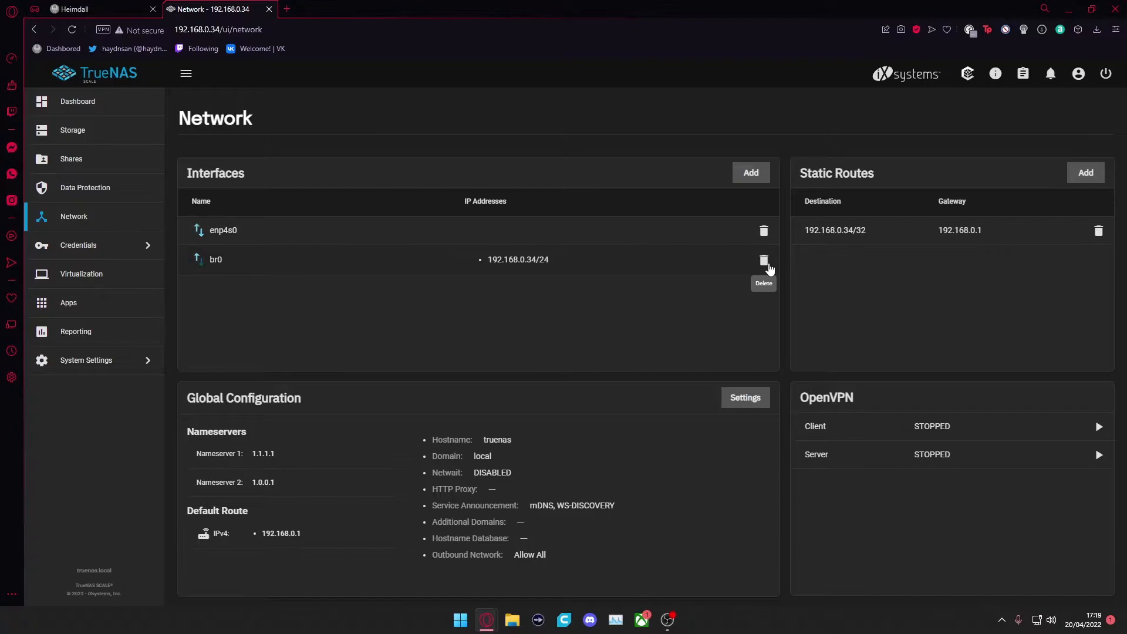
{"action": "mouse_move", "coordinate": [771, 260]}
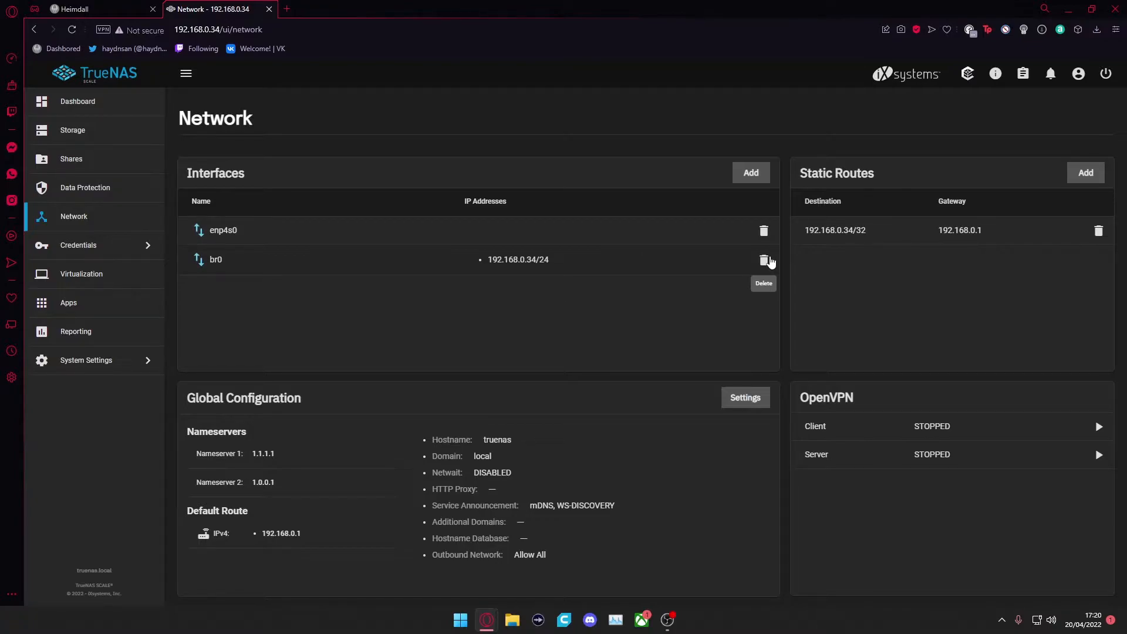
{"action": "mouse_move", "coordinate": [295, 461]}
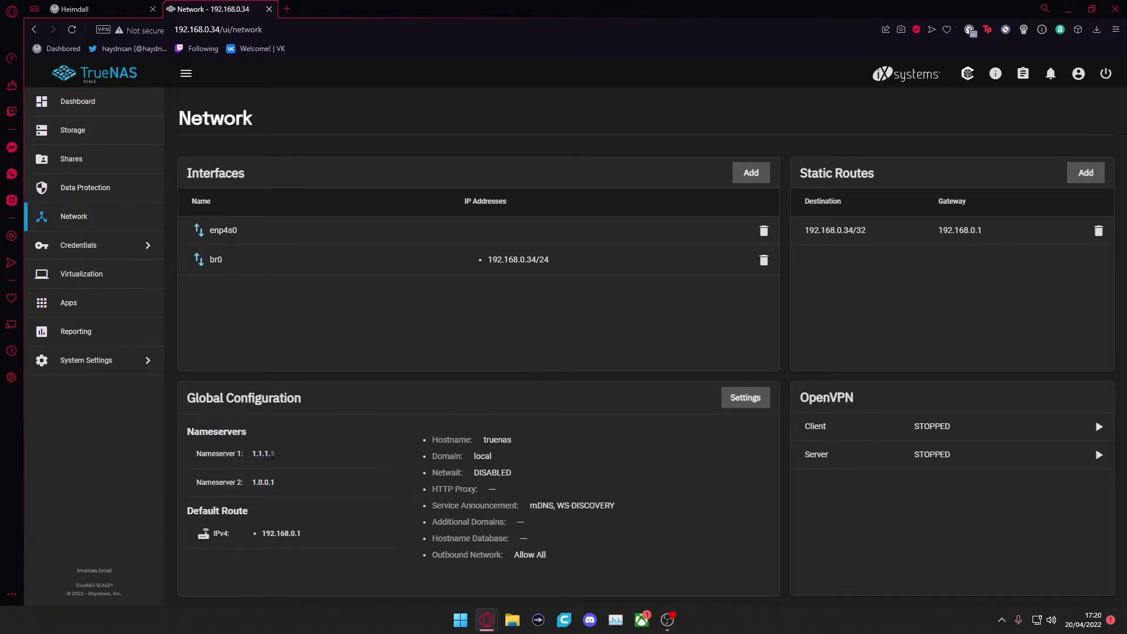
{"action": "mouse_move", "coordinate": [288, 486]}
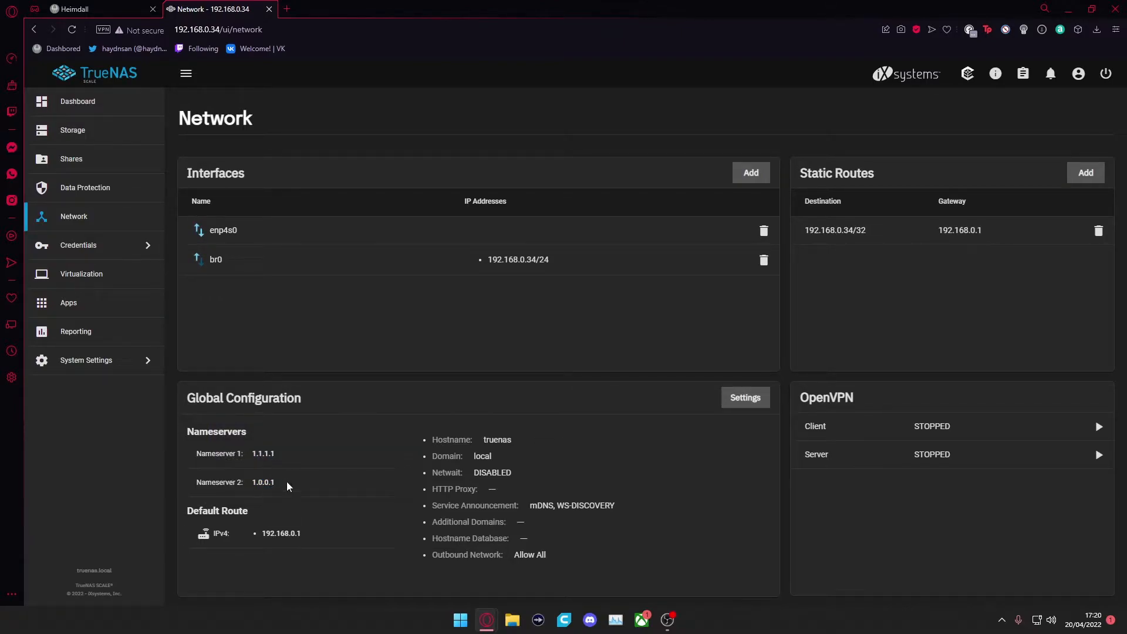
{"action": "mouse_move", "coordinate": [349, 536]}
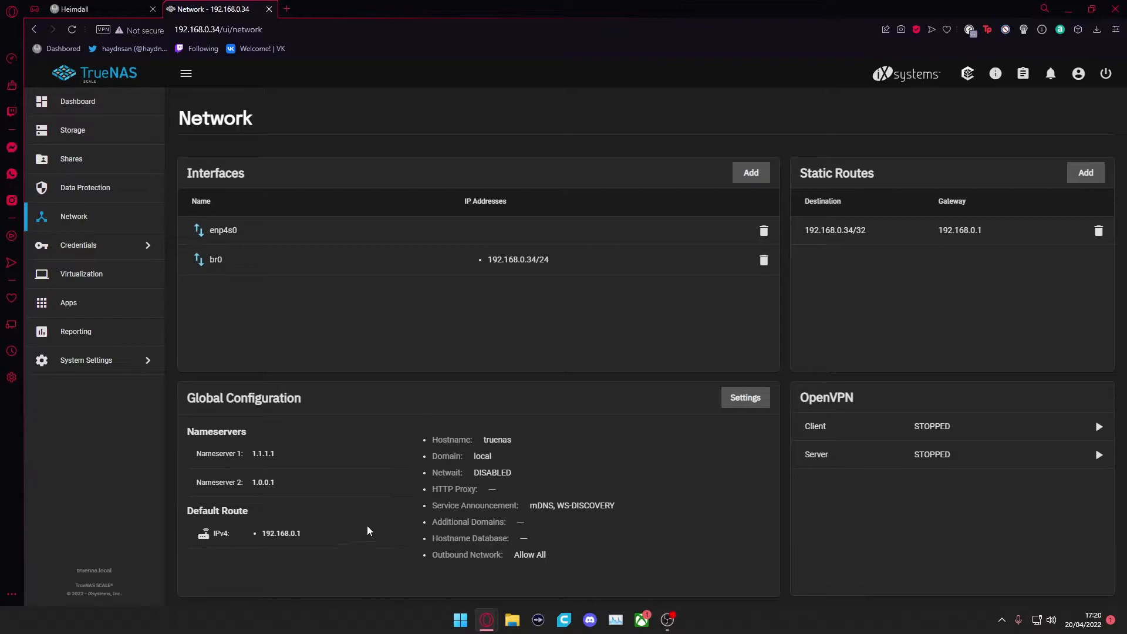
{"action": "mouse_move", "coordinate": [332, 454]}
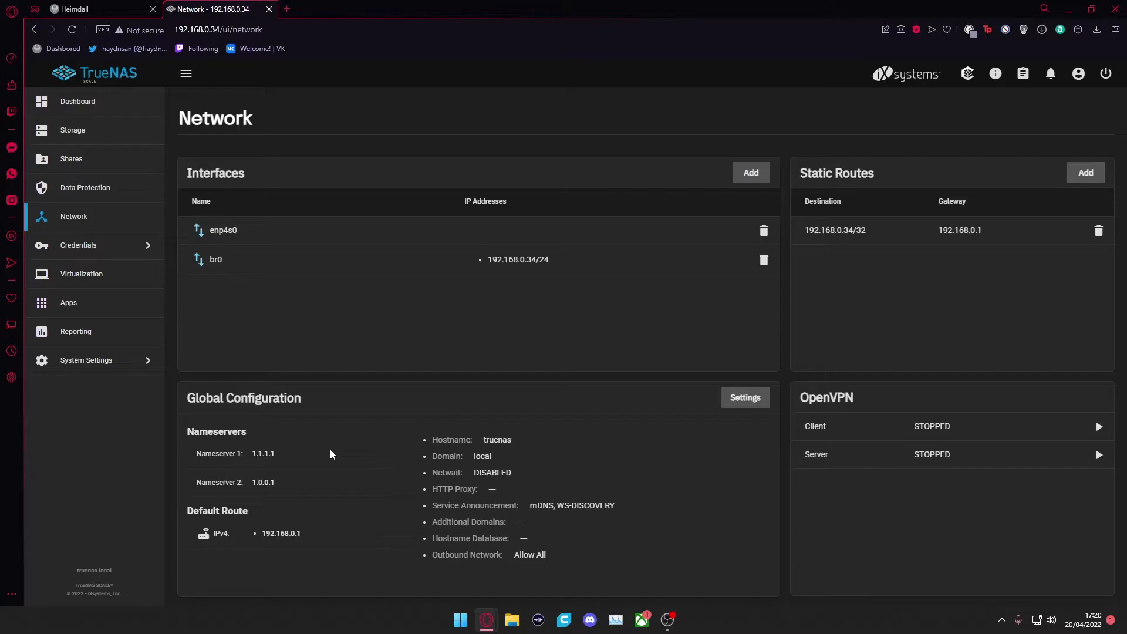
{"action": "mouse_move", "coordinate": [764, 260]}
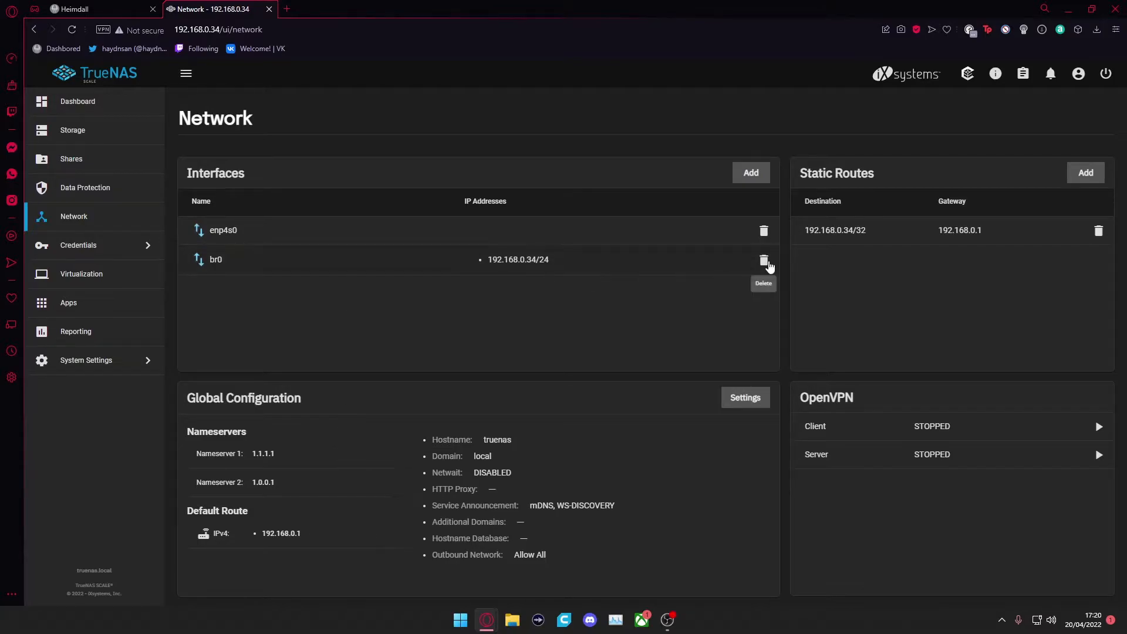
Step: Delete the br0 bridge interface, leaving only enp4s0
{"action": "left_click", "coordinate": [764, 260]}
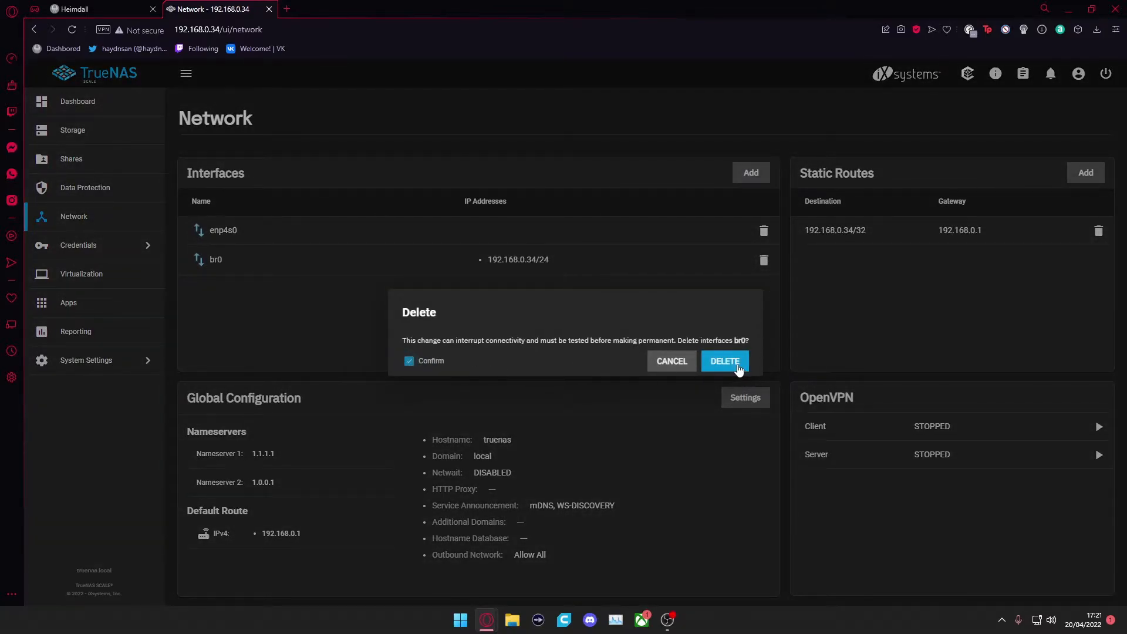
{"action": "left_click", "coordinate": [725, 361]}
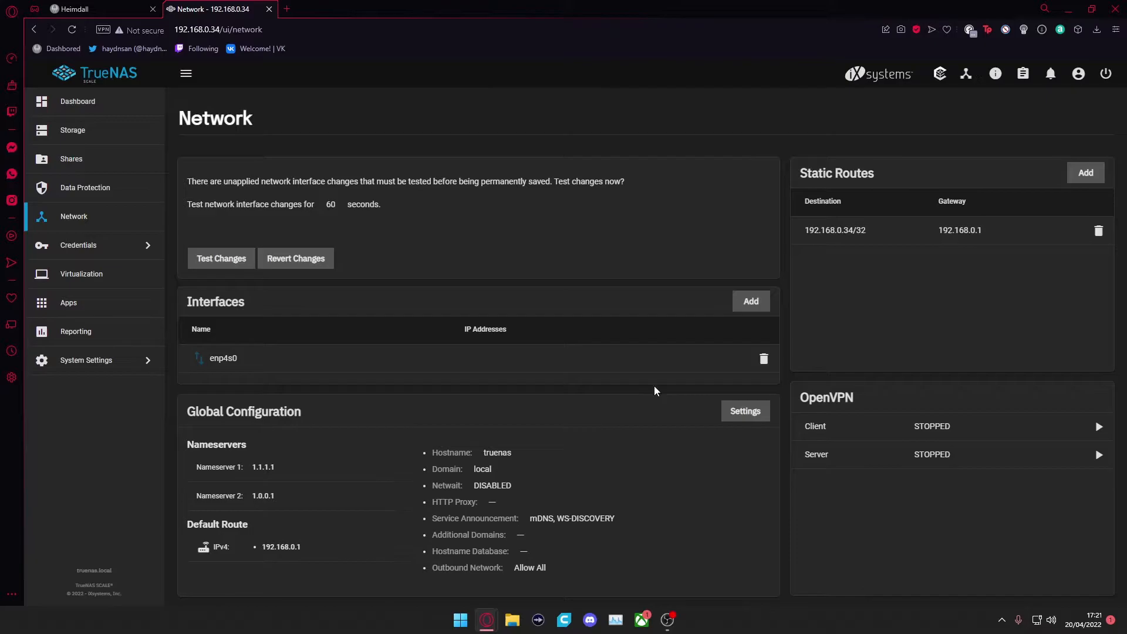
Step: Give enp4s0 the IP alias 192.168.0.34/24 and apply it
{"action": "left_click", "coordinate": [224, 358]}
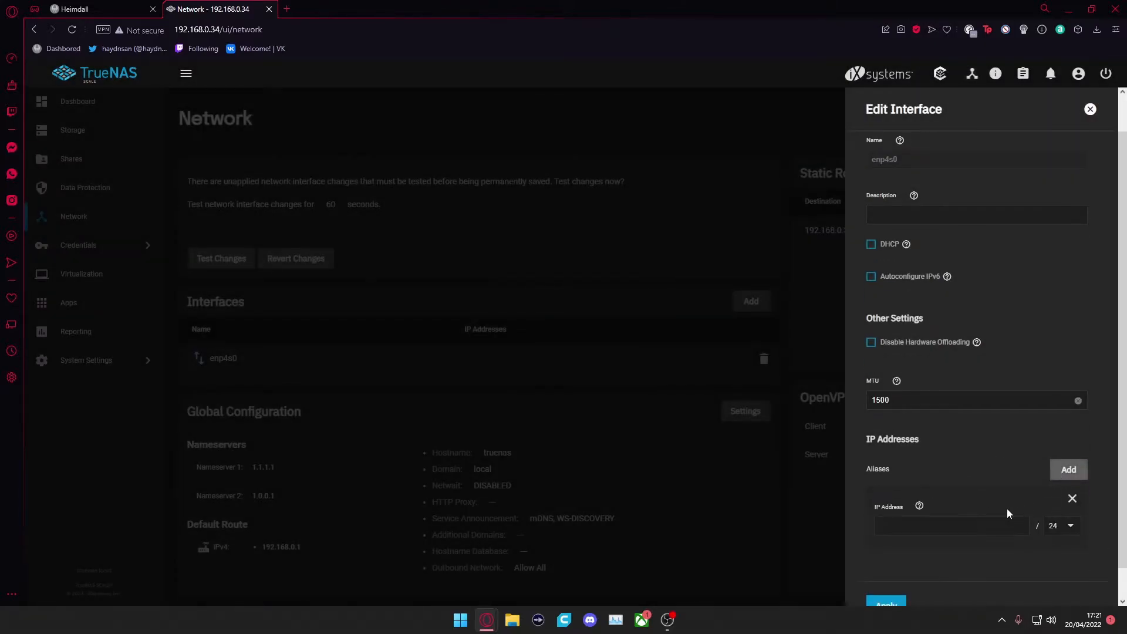
{"action": "type", "text": "192.168.0.34"}
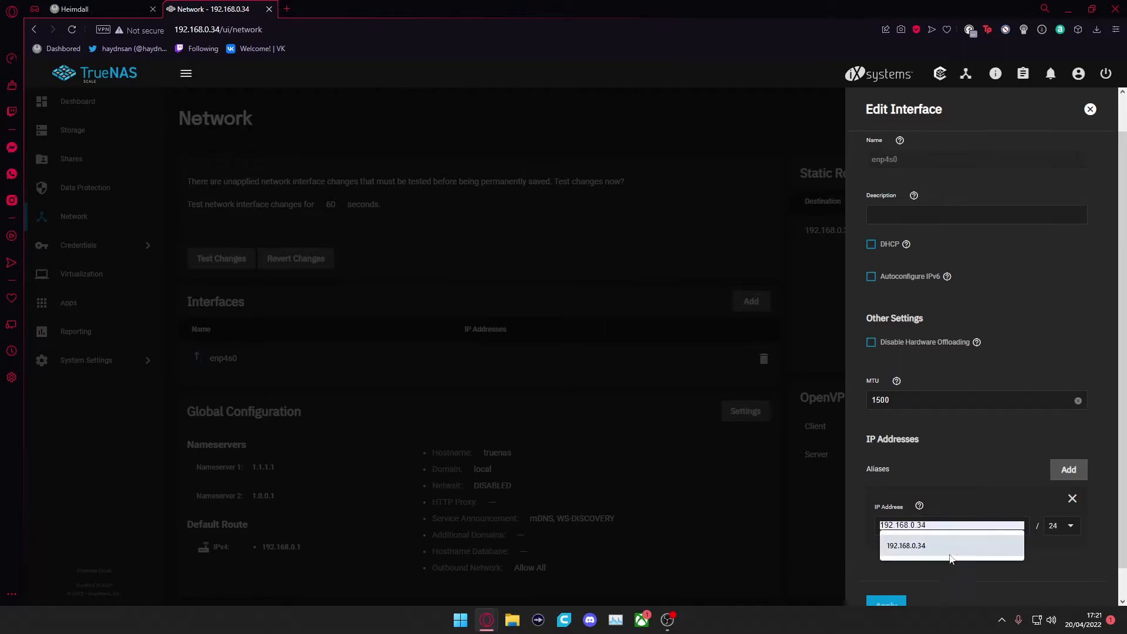
{"action": "left_click", "coordinate": [886, 572]}
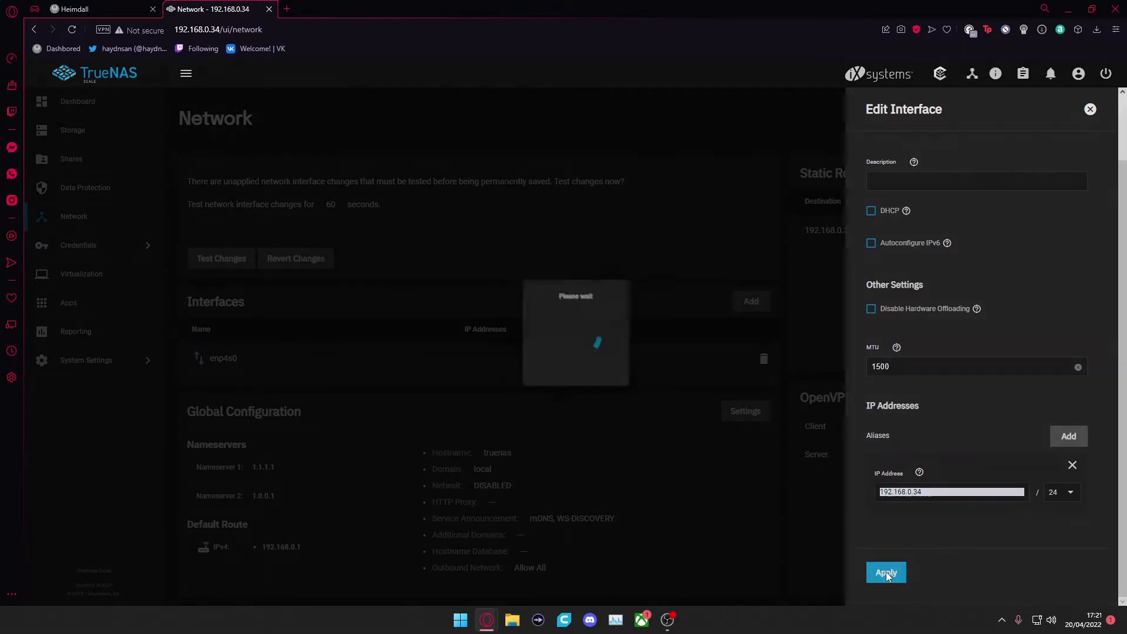
{"action": "left_click", "coordinate": [885, 573]}
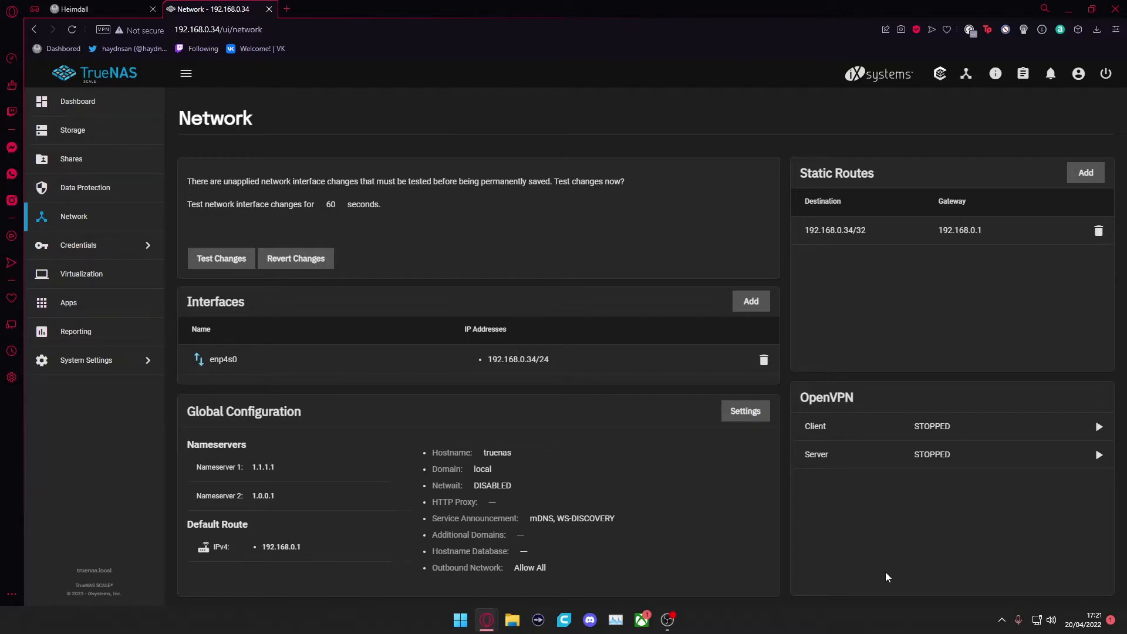
Step: Test the pending enp4s0 interface changes and save them permanently
{"action": "left_click", "coordinate": [221, 258]}
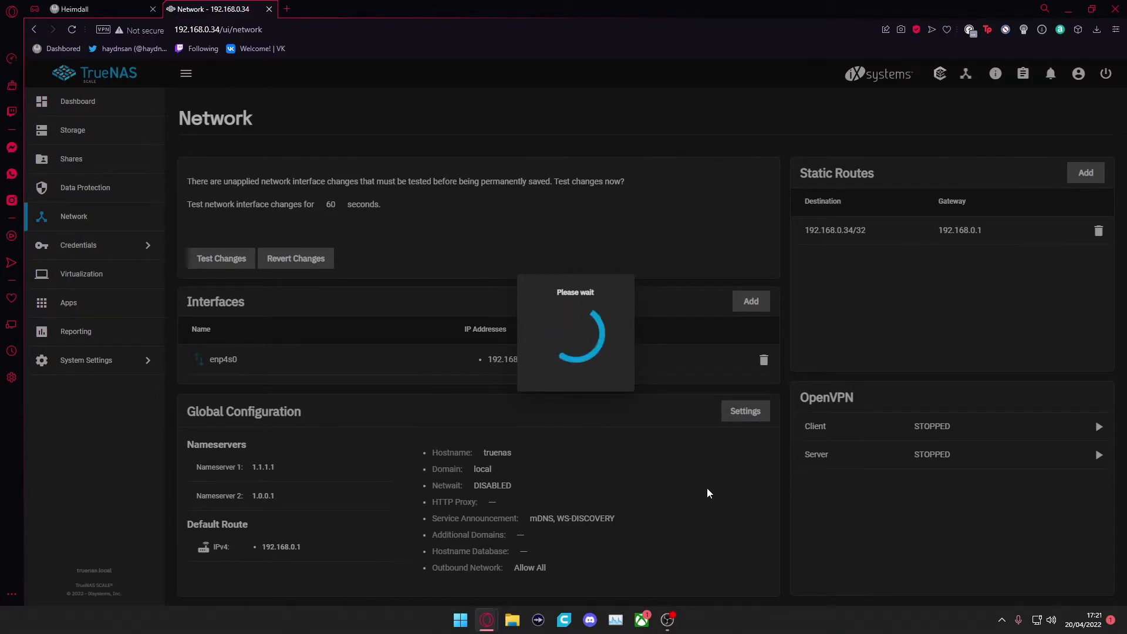
{"action": "left_click", "coordinate": [221, 258]}
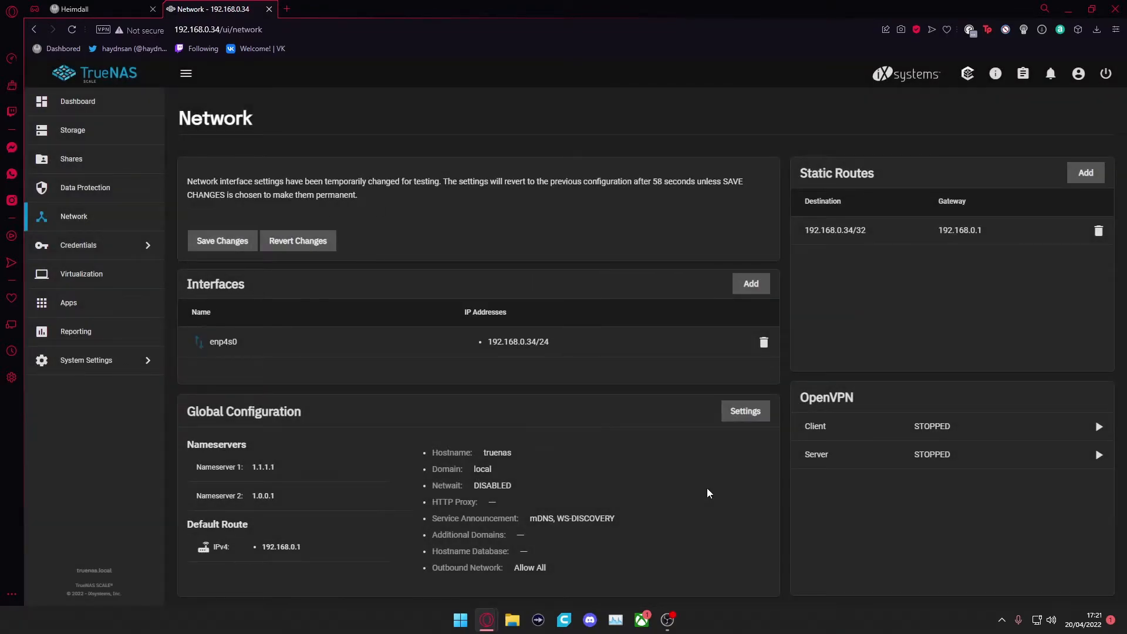
{"action": "left_click", "coordinate": [222, 241]}
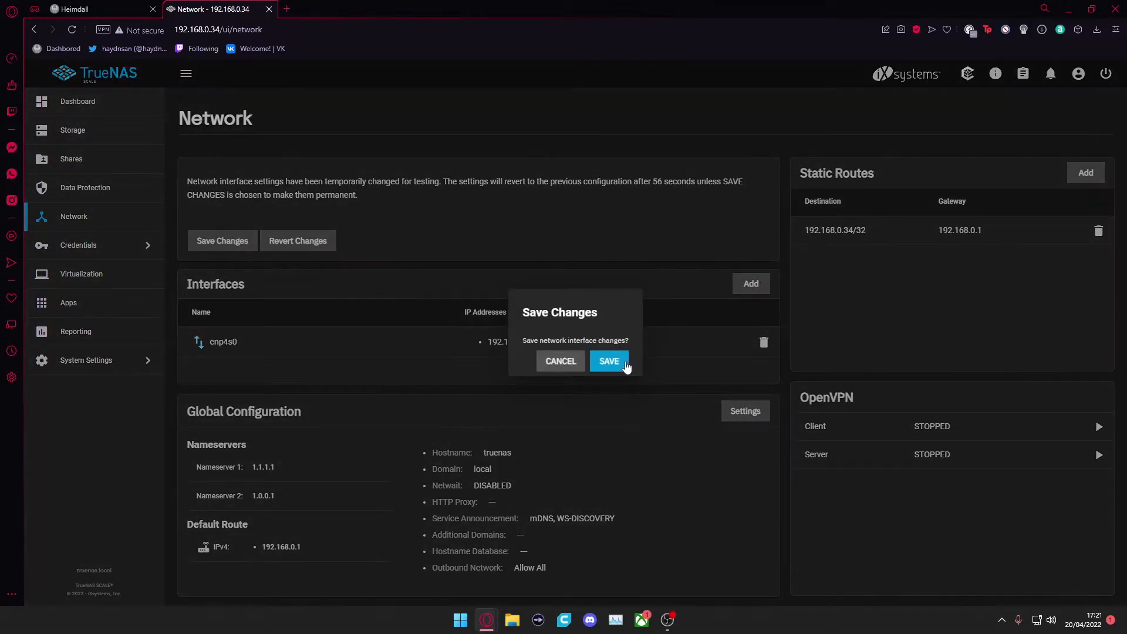
{"action": "left_click", "coordinate": [609, 361]}
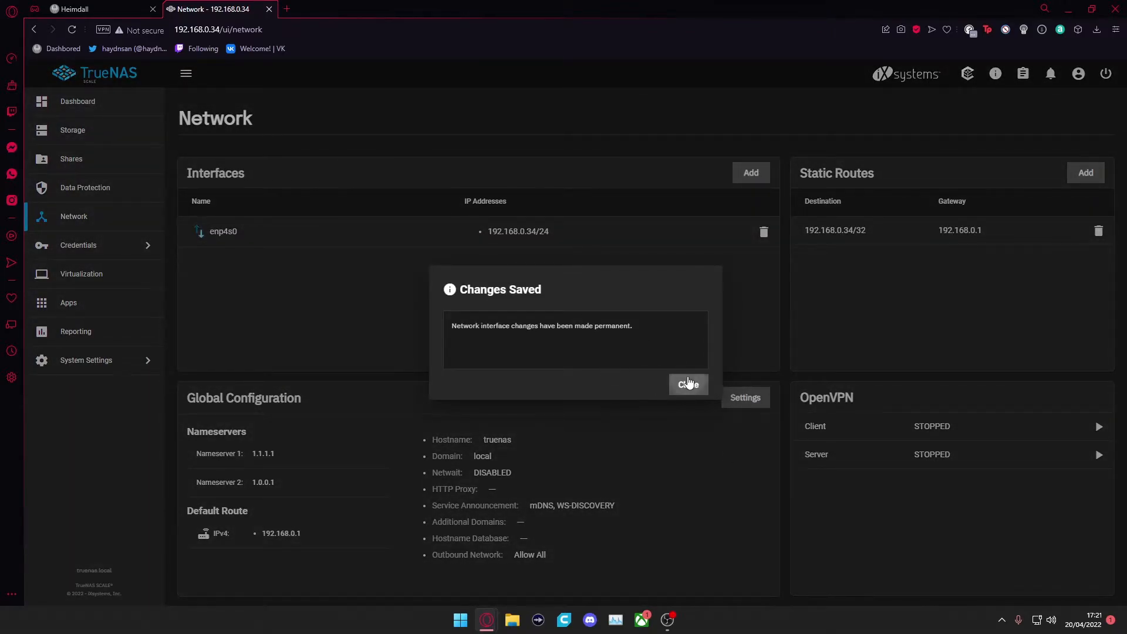
{"action": "left_click", "coordinate": [688, 385]}
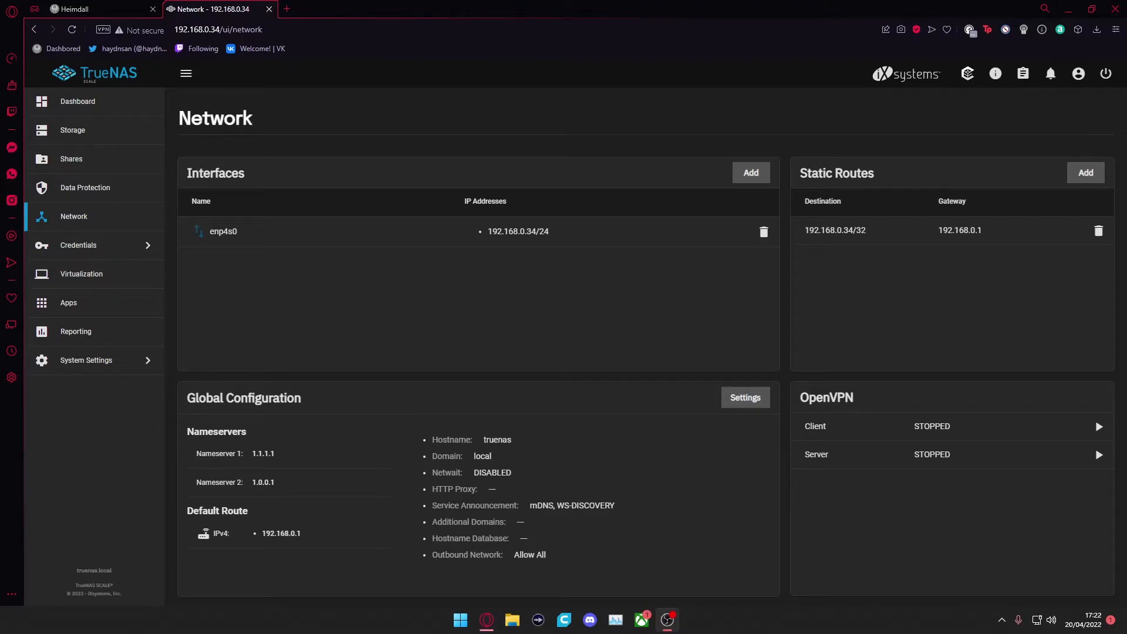
{"action": "mouse_move", "coordinate": [593, 233]}
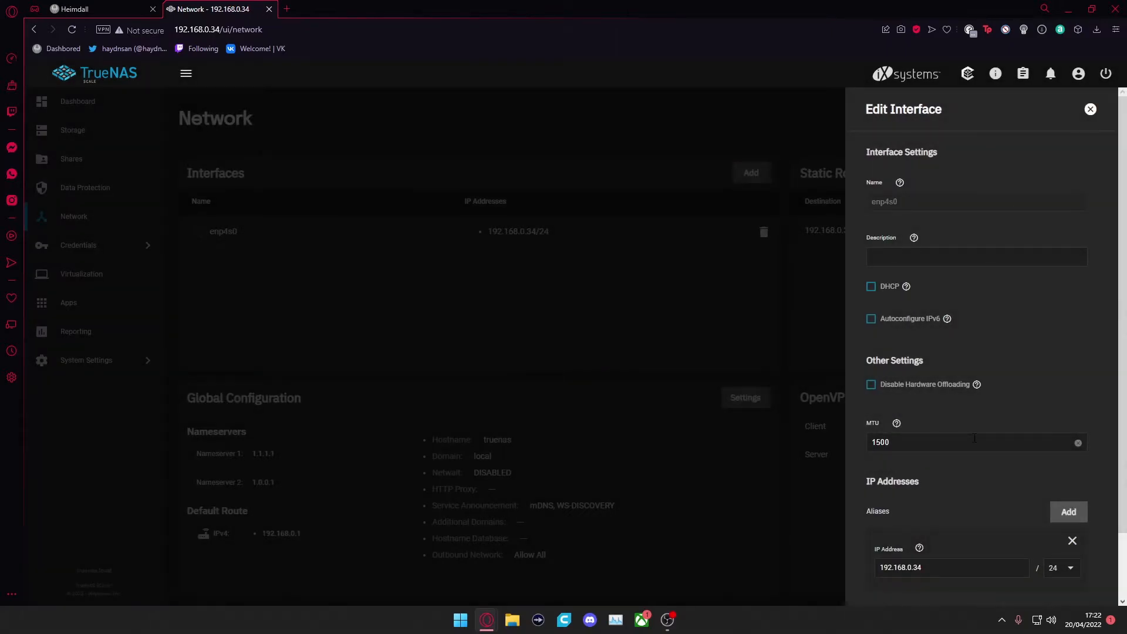
{"action": "mouse_move", "coordinate": [888, 294]}
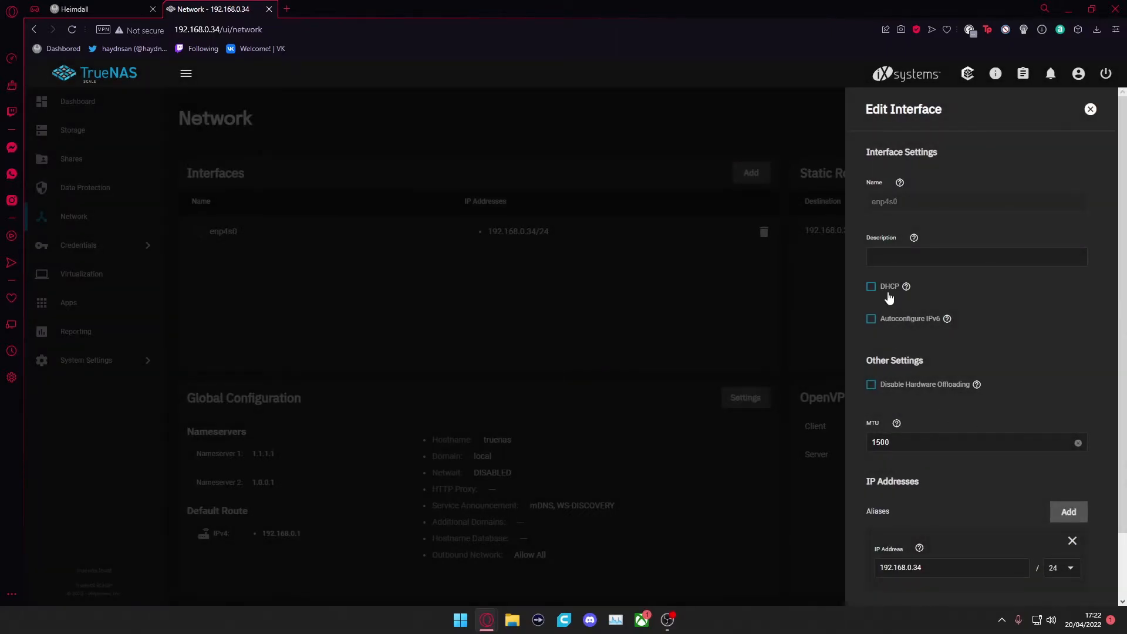
Step: Review enp4s0's interface settings, including DHCP, and close them unchanged
{"action": "scroll", "scroll_direction": "down", "scroll_amount": 3}
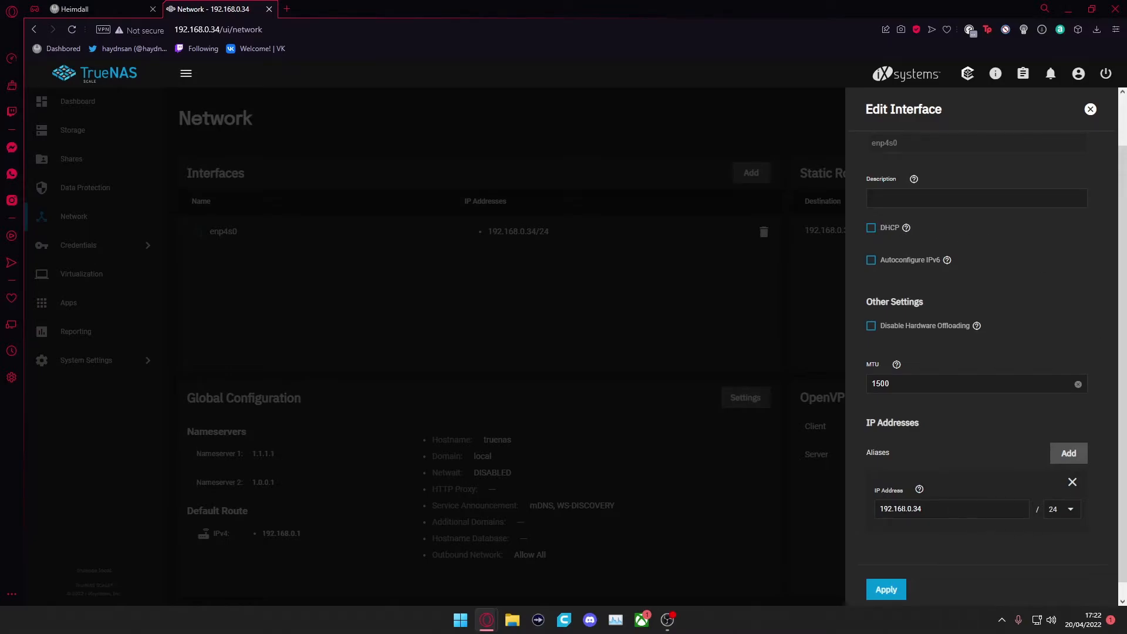
{"action": "mouse_move", "coordinate": [766, 343]}
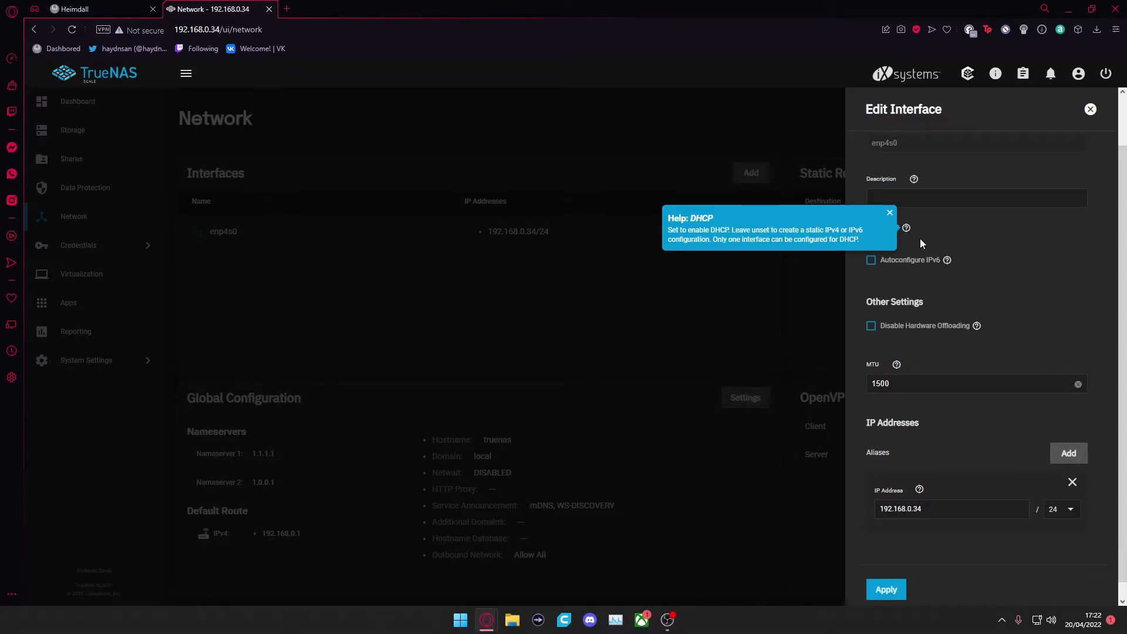
{"action": "left_click", "coordinate": [889, 212]}
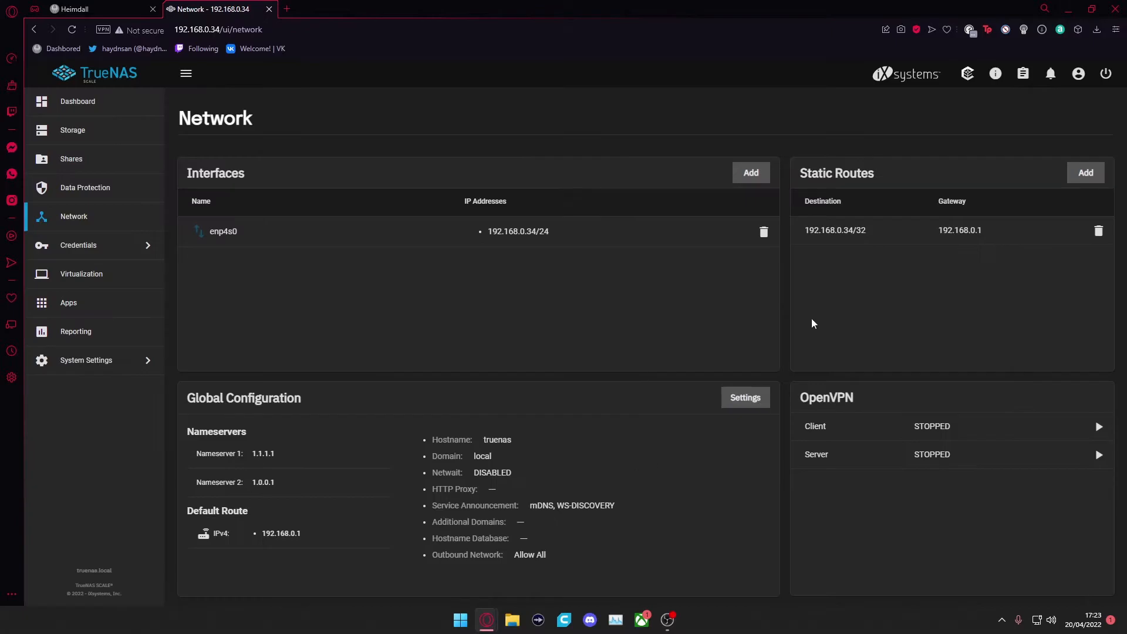
Step: Add a Bridge-type interface named br0 with description 'Bridge to Next Cloud'
{"action": "left_click", "coordinate": [751, 172]}
{"action": "type", "text": "B"}
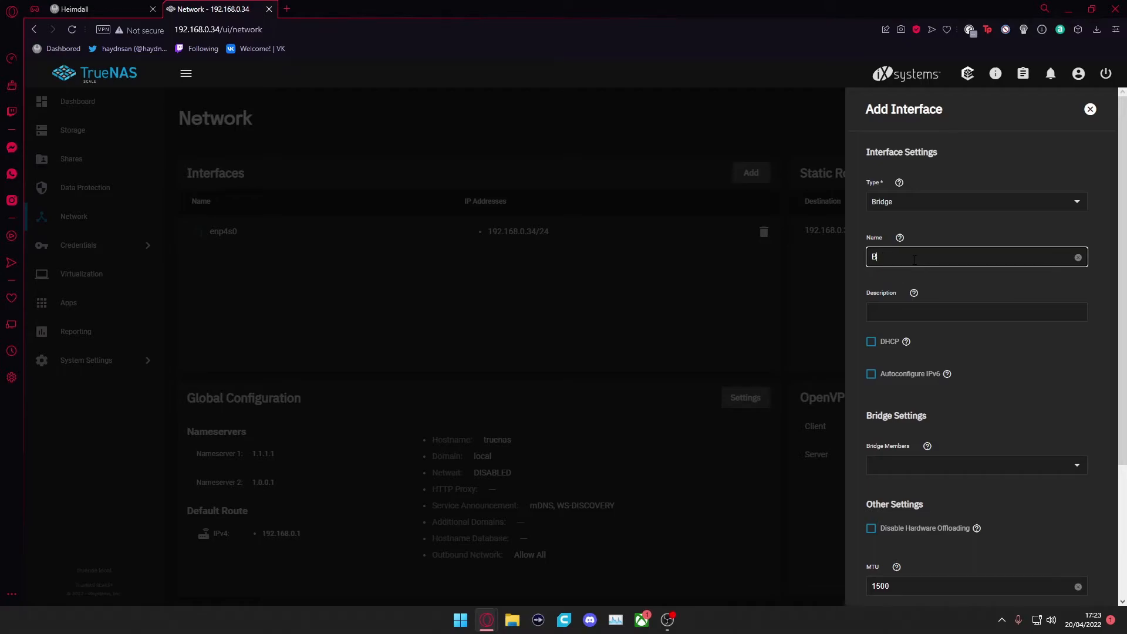
{"action": "type", "text": "r0"}
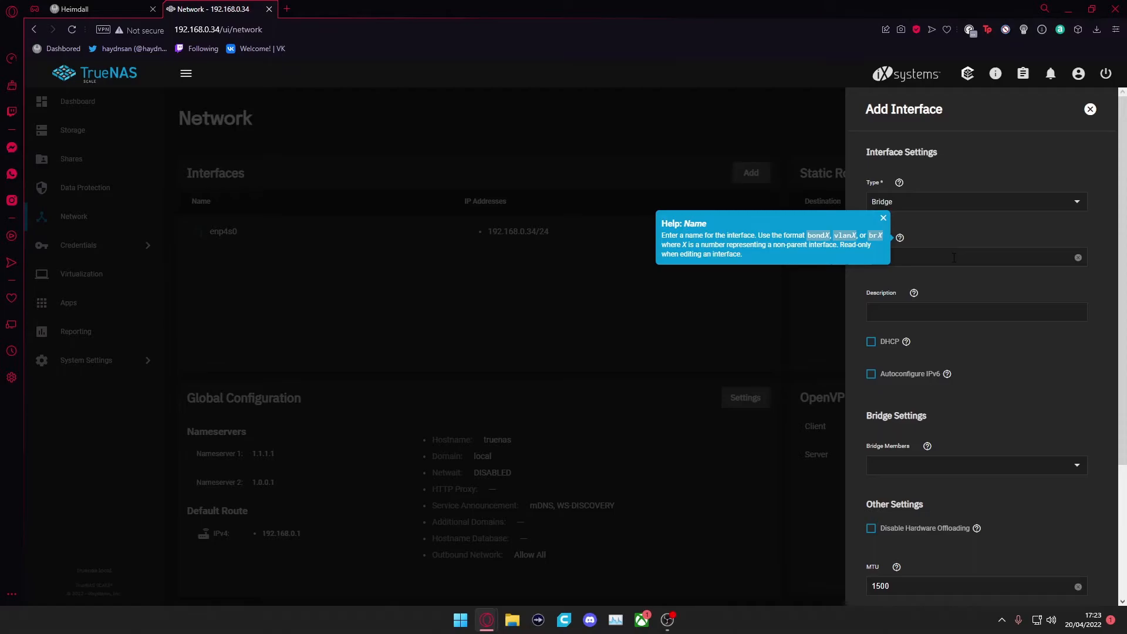
{"action": "type", "text": "Br0"}
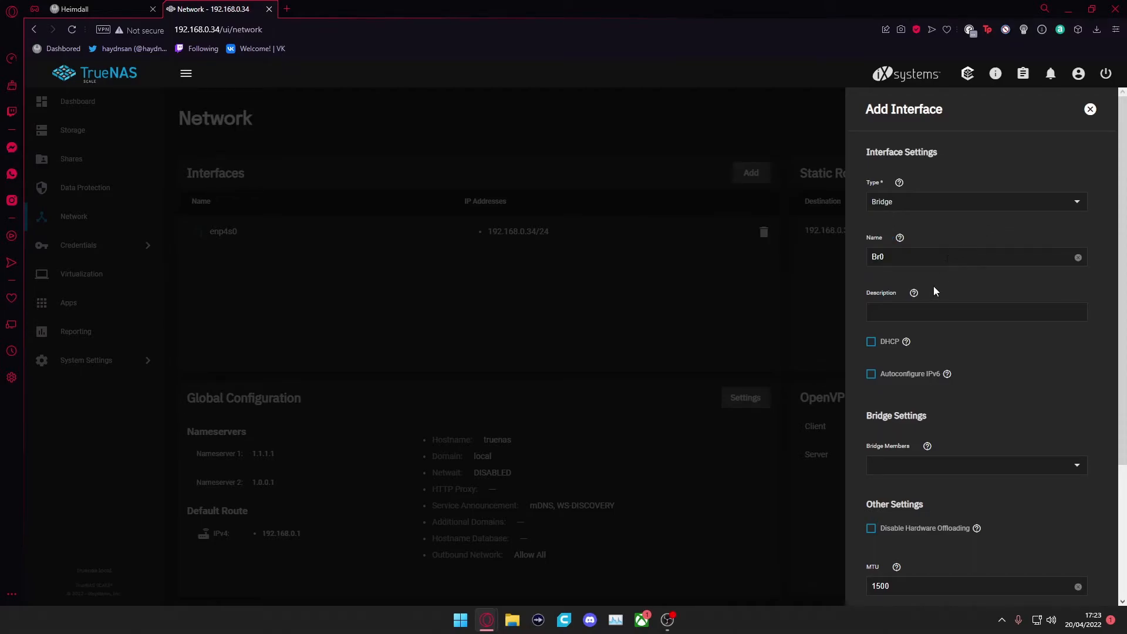
{"action": "left_click", "coordinate": [977, 311]}
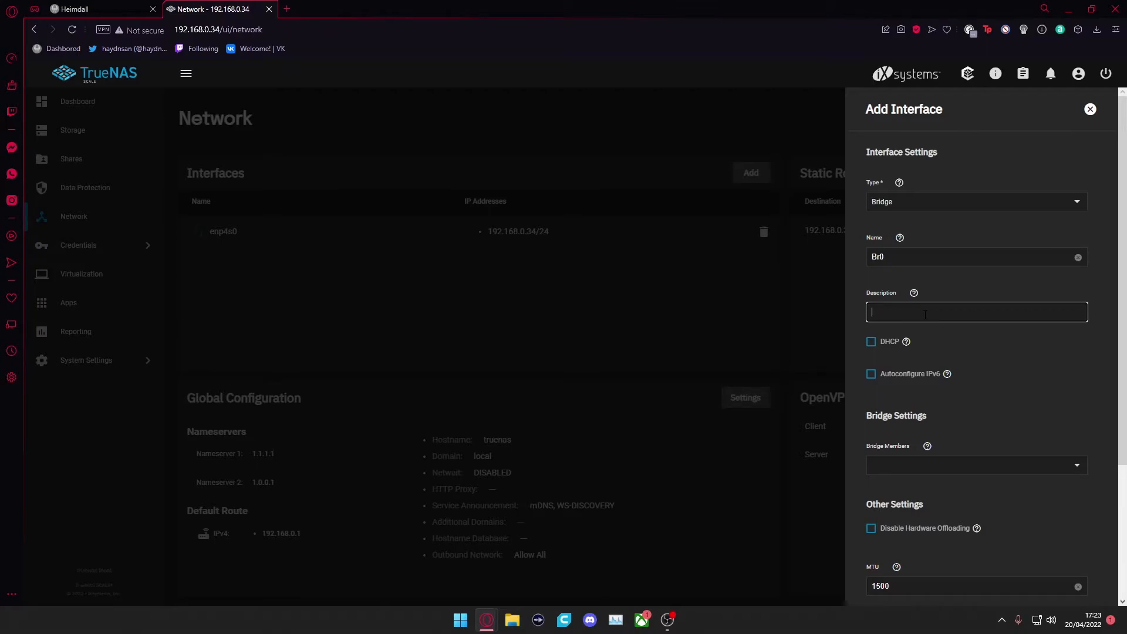
{"action": "type", "text": "Brig"}
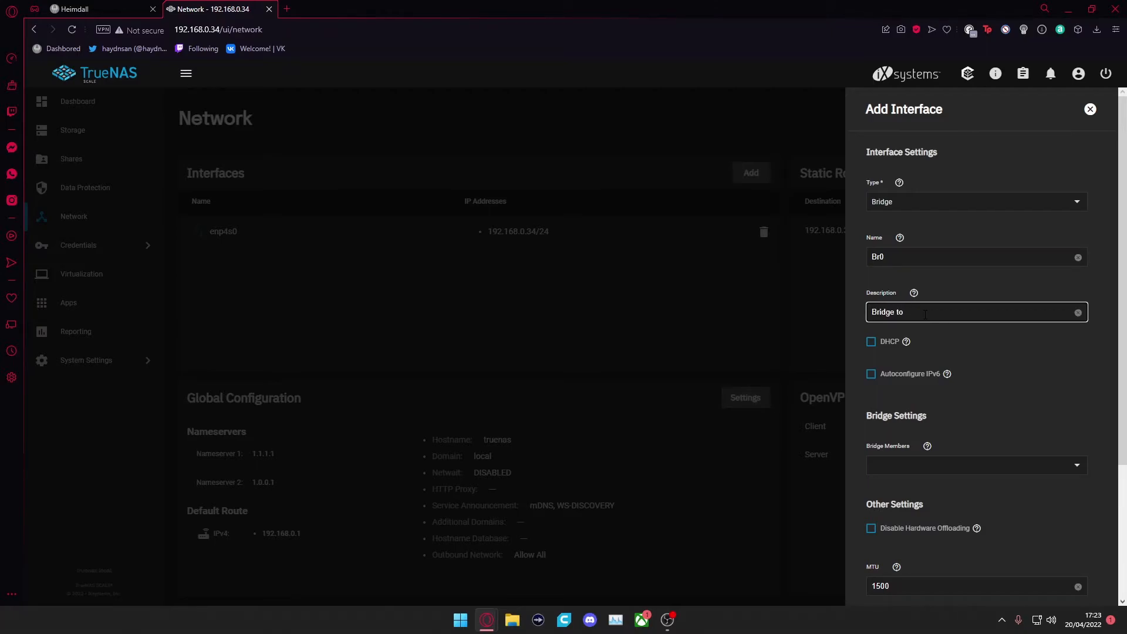
{"action": "type", "text": "Next Cloud"}
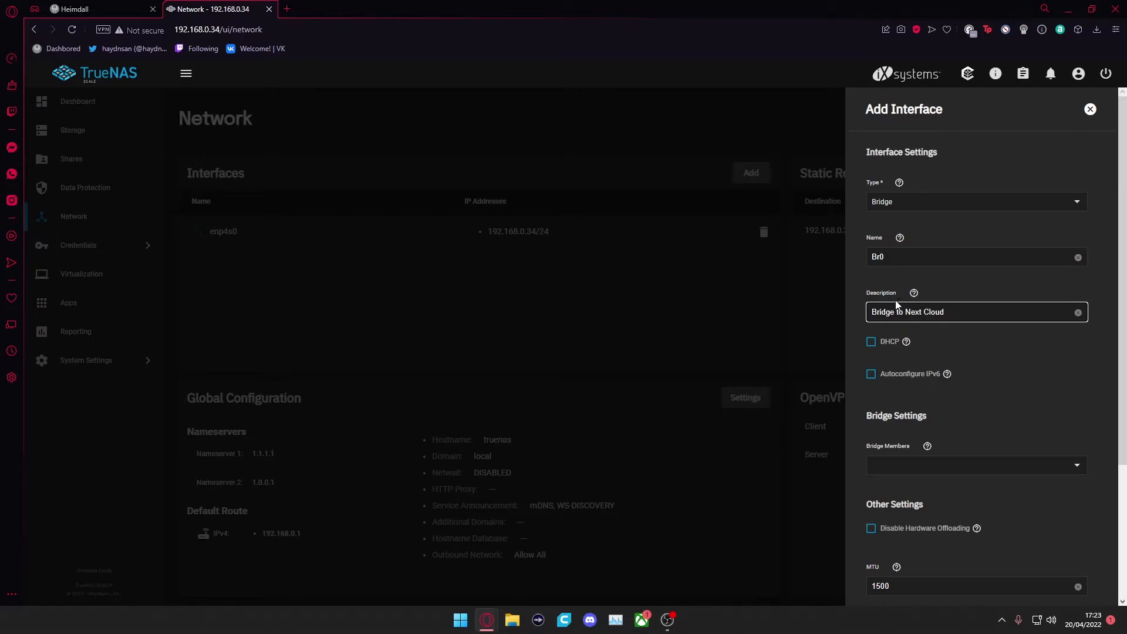
{"action": "mouse_move", "coordinate": [874, 378]}
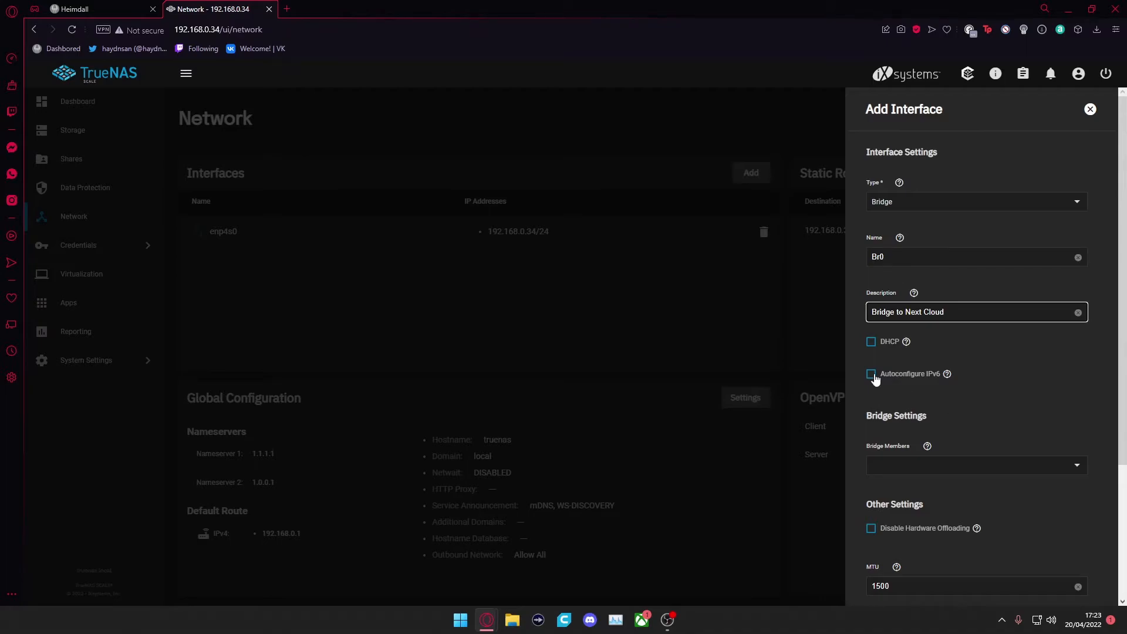
{"action": "scroll", "scroll_direction": "down", "scroll_amount": 3}
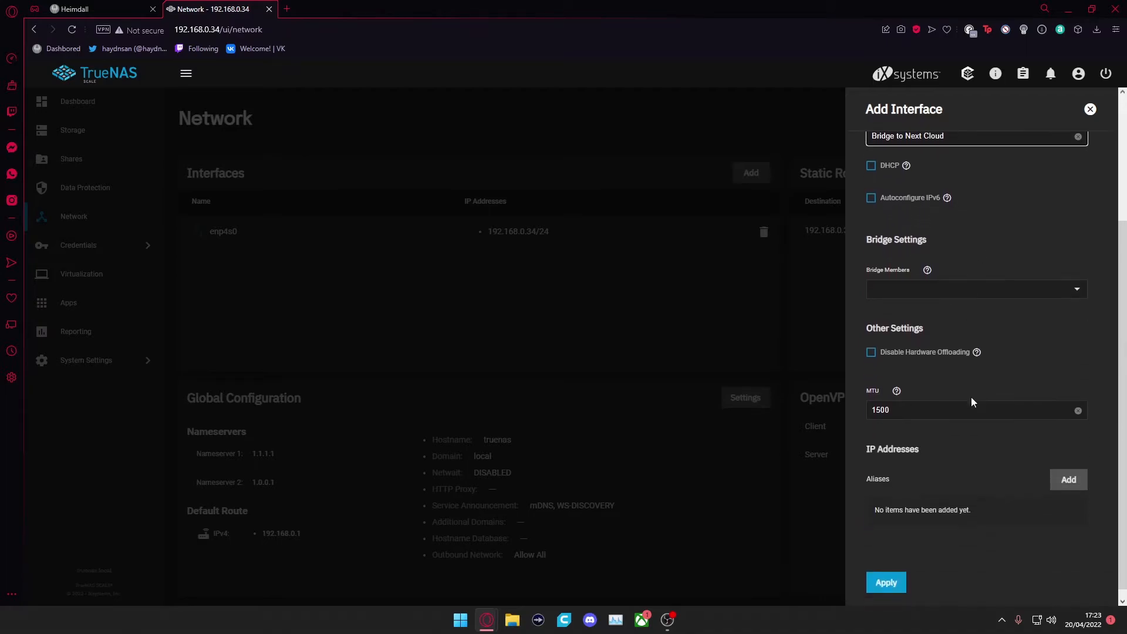
{"action": "scroll", "scroll_direction": "down", "scroll_amount": 3}
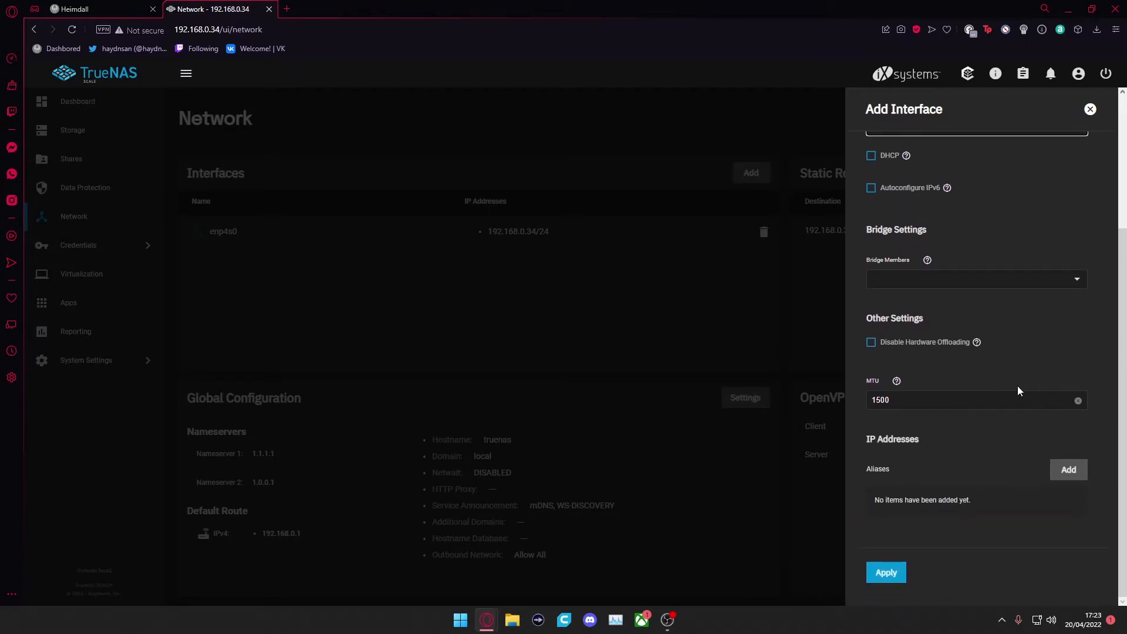
{"action": "mouse_move", "coordinate": [893, 554]}
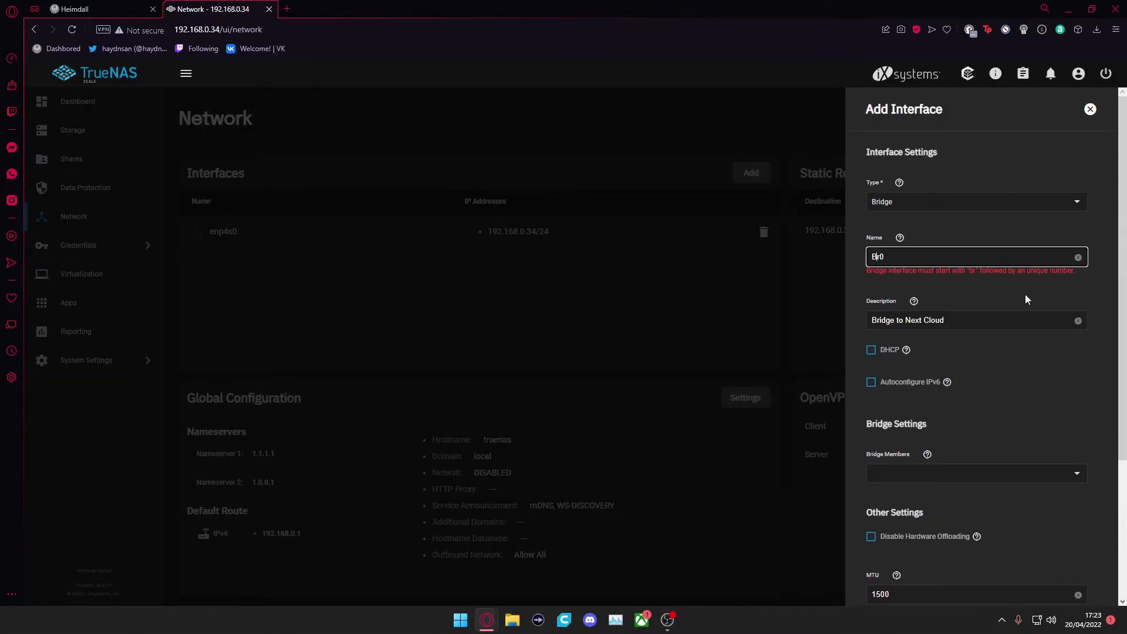
{"action": "scroll", "scroll_direction": "down", "scroll_amount": 3}
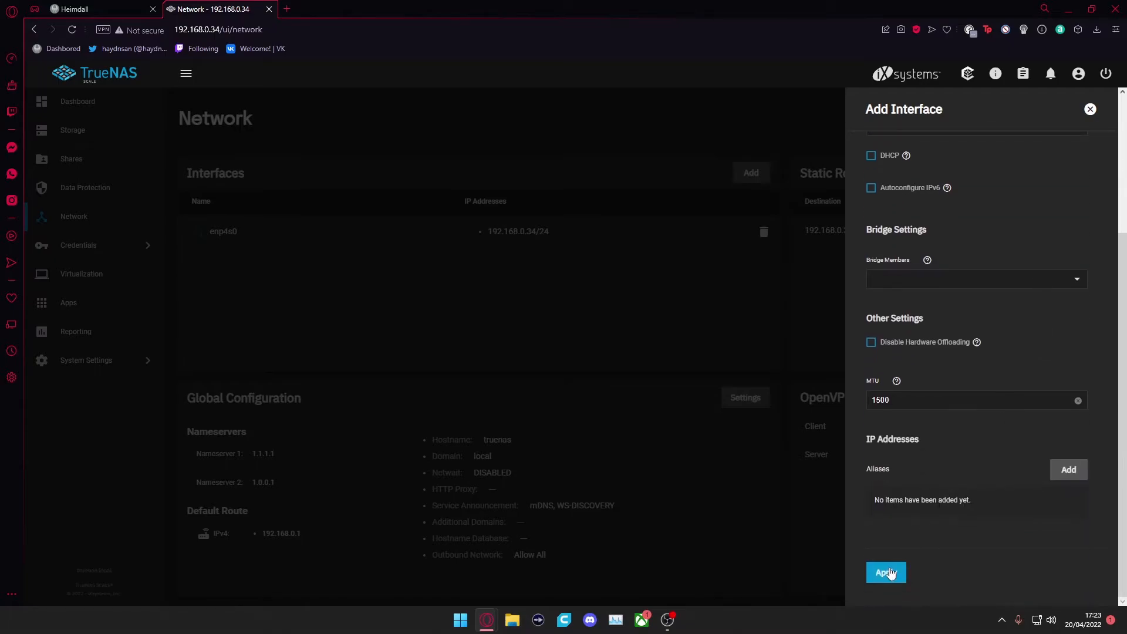
{"action": "left_click", "coordinate": [886, 572]}
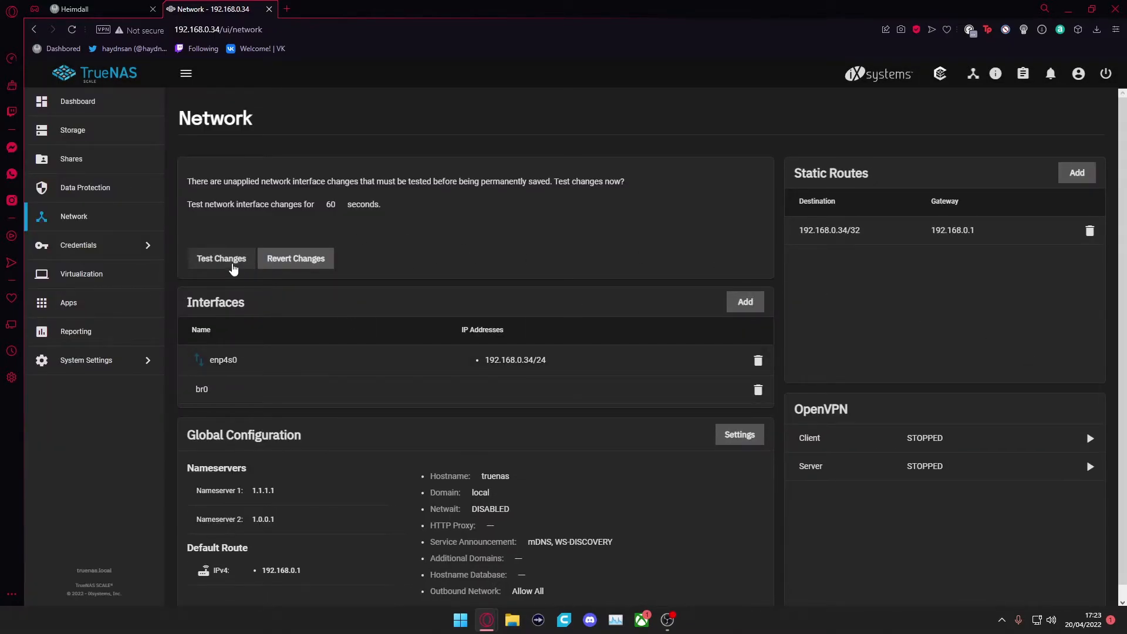
Step: Test the br0 addition and save the network changes permanently
{"action": "left_click", "coordinate": [221, 258]}
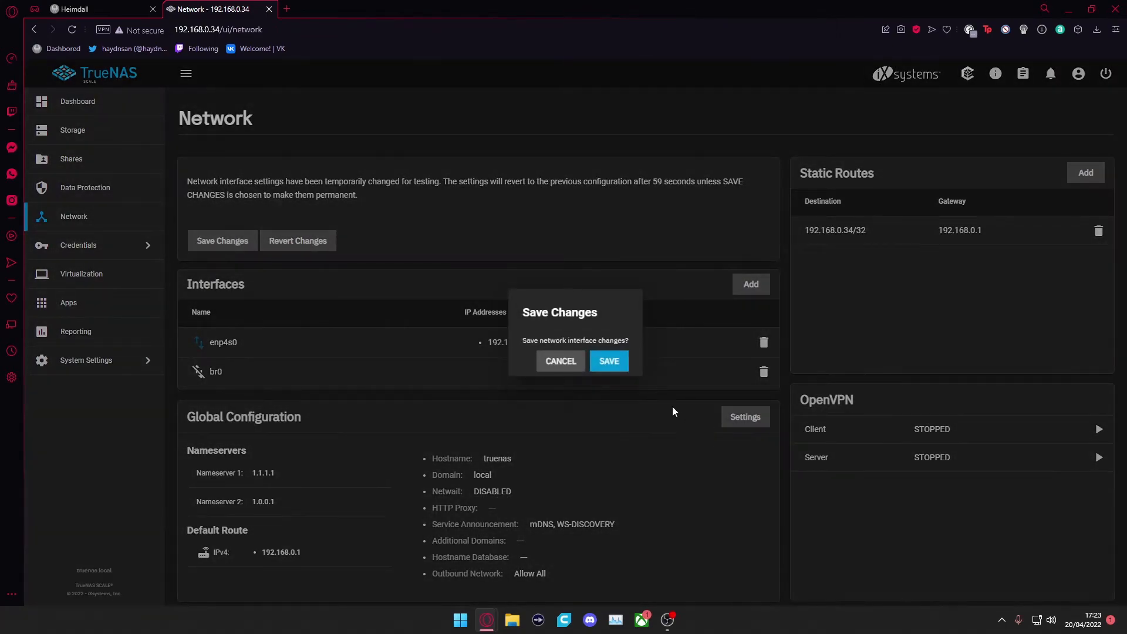
{"action": "left_click", "coordinate": [609, 360]}
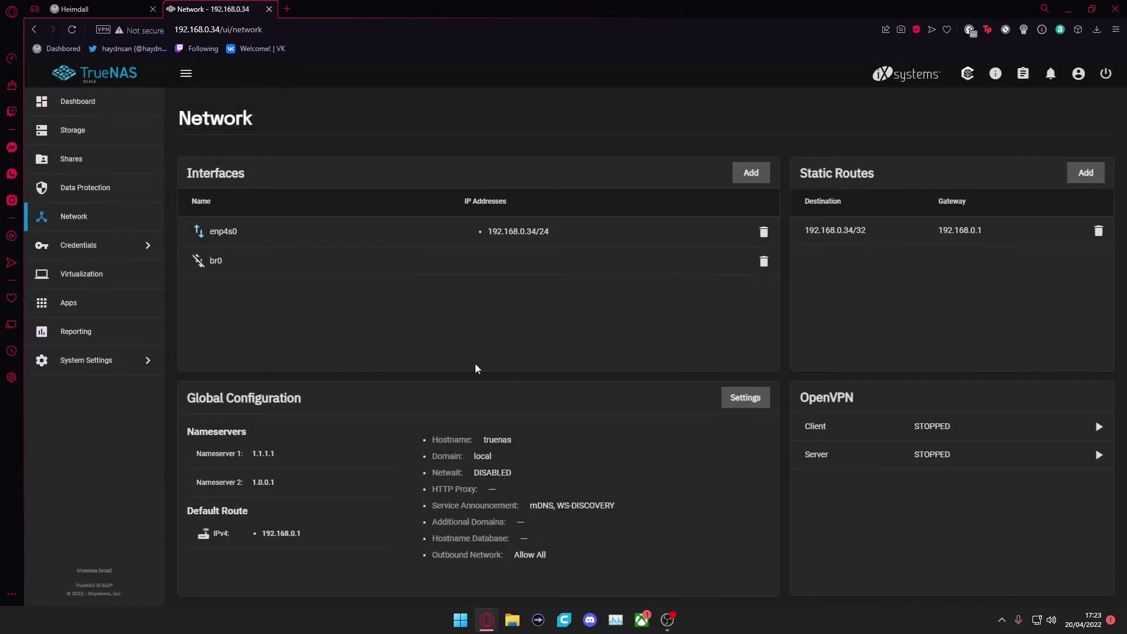
{"action": "mouse_move", "coordinate": [500, 353]}
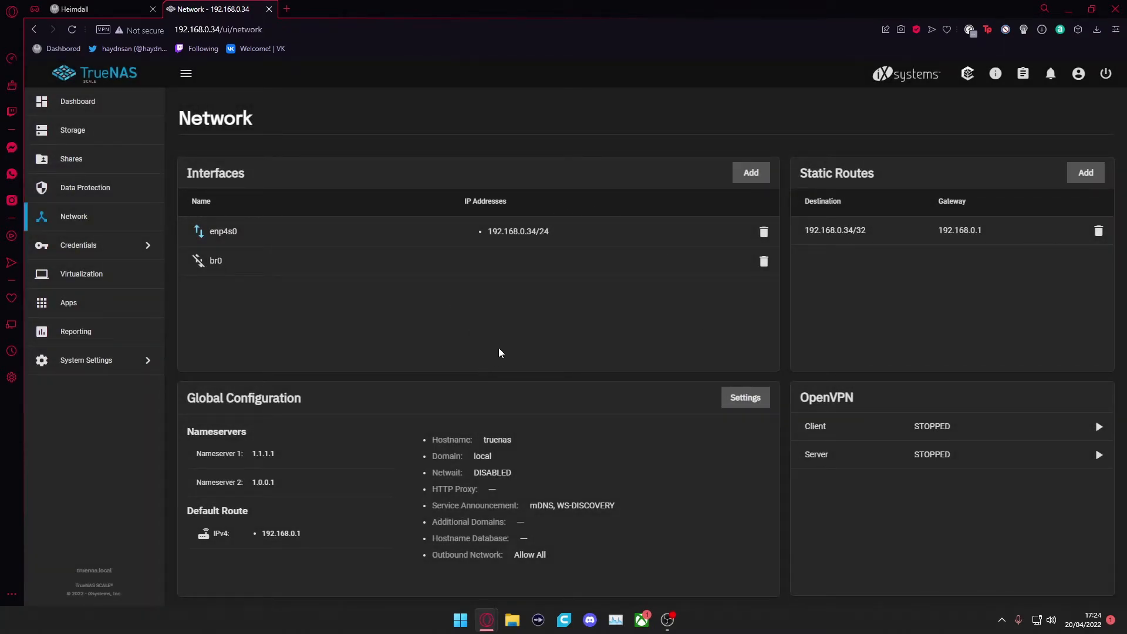
Step: Remove the 192.168.0.34 address from enp4s0 and apply the change
{"action": "left_click", "coordinate": [223, 232]}
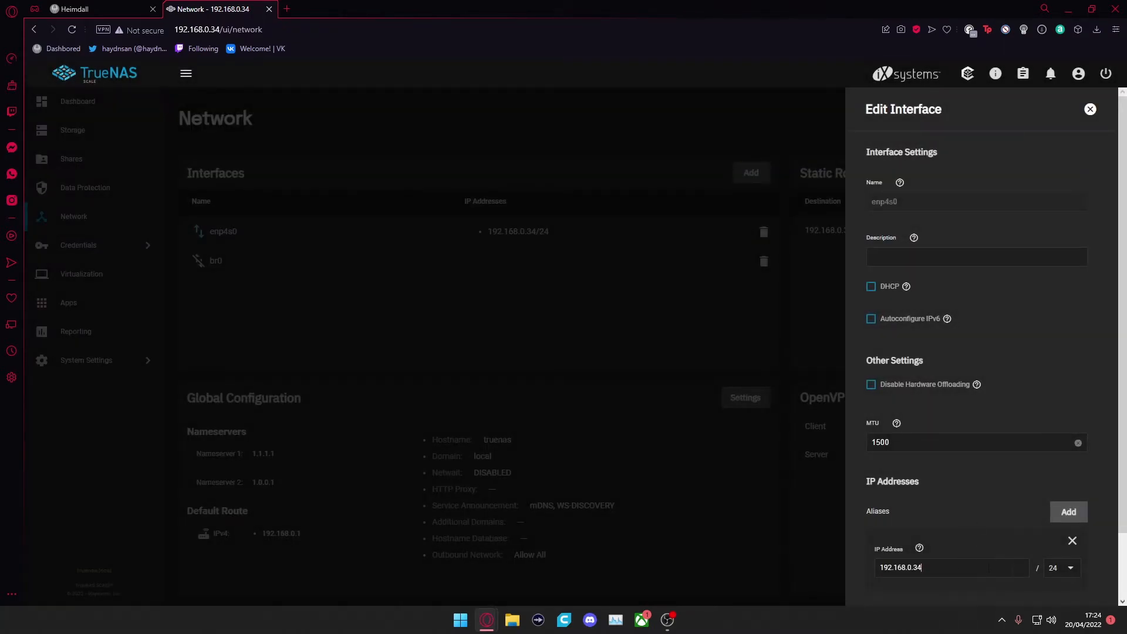
{"action": "left_click", "coordinate": [1072, 541]}
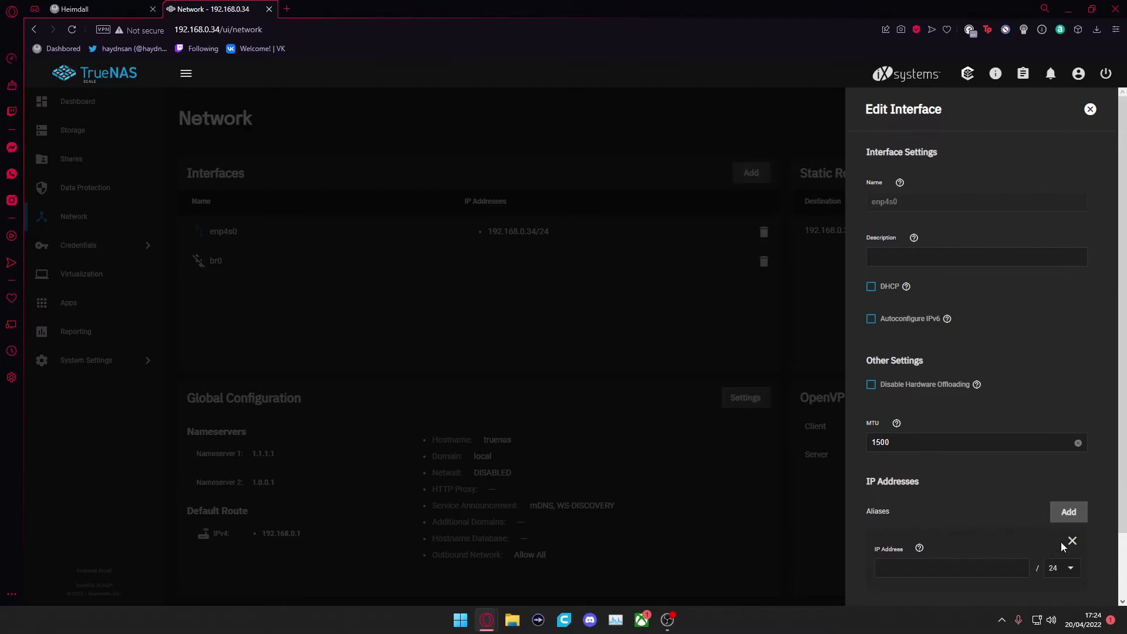
{"action": "left_click", "coordinate": [1072, 541]}
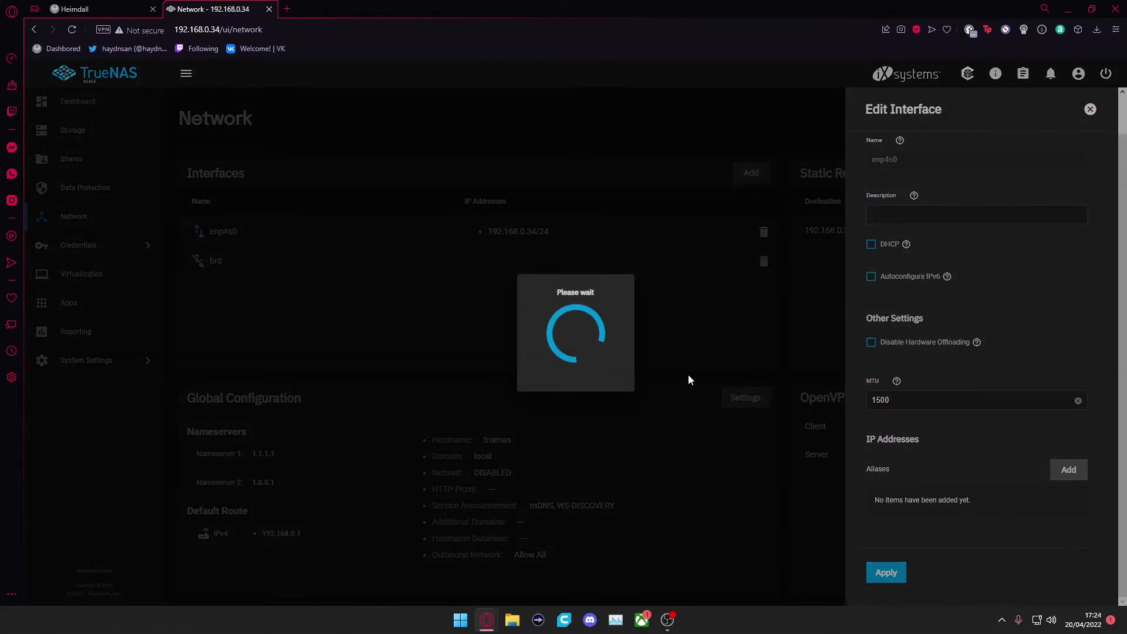
{"action": "left_click", "coordinate": [886, 572]}
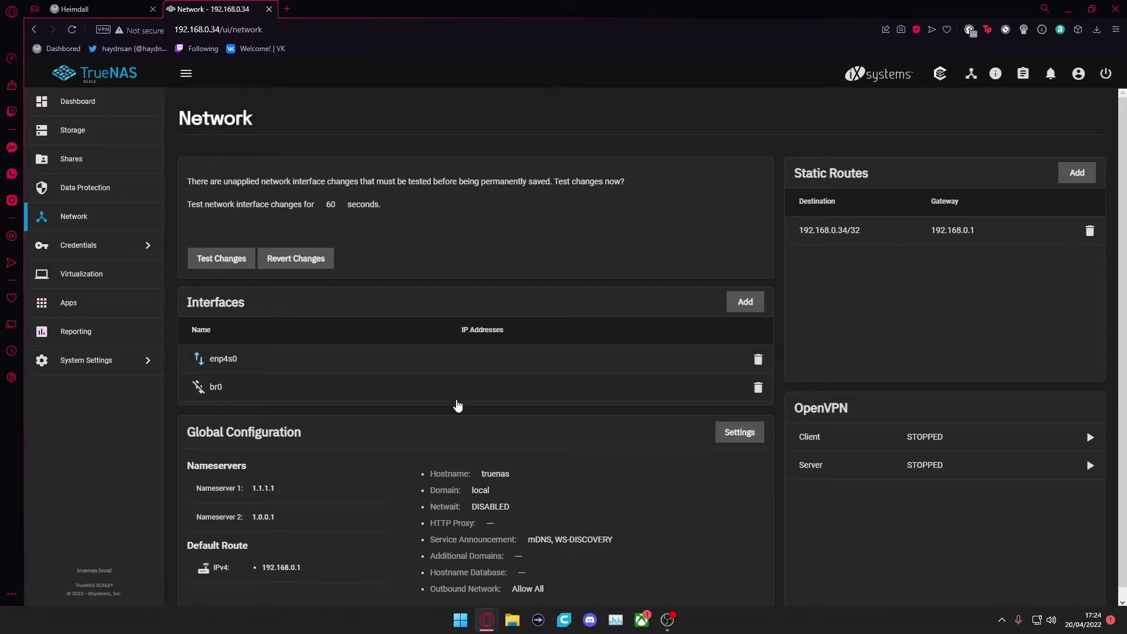
Step: Make enp4s0 a member of br0 and give br0 the alias 192.168.0.34/24
{"action": "left_click", "coordinate": [215, 387]}
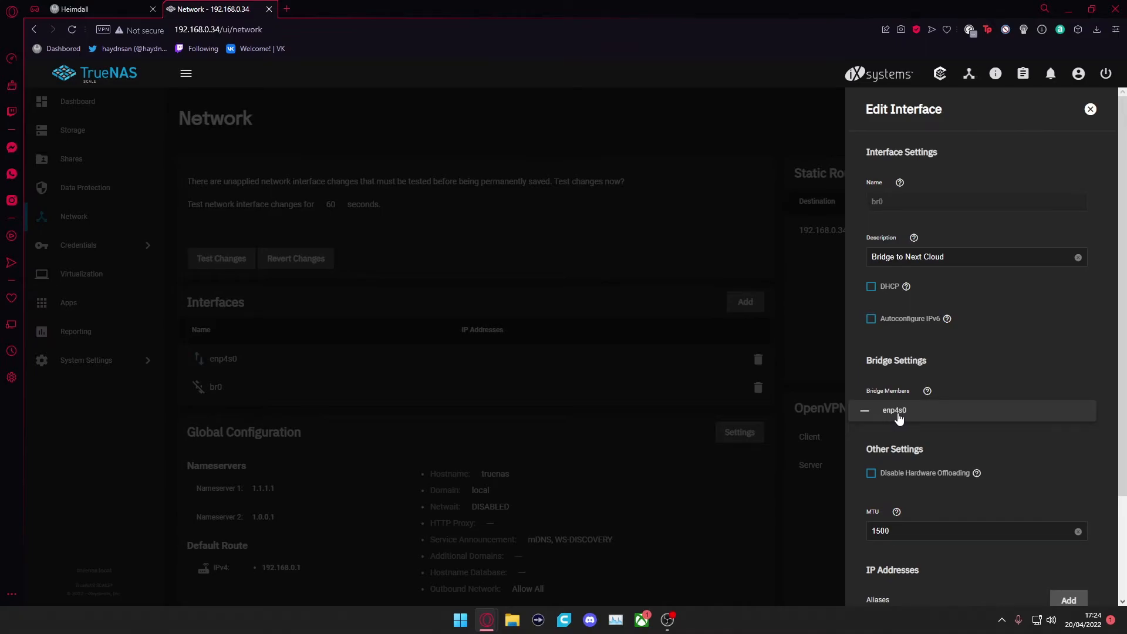
{"action": "left_click", "coordinate": [864, 409]}
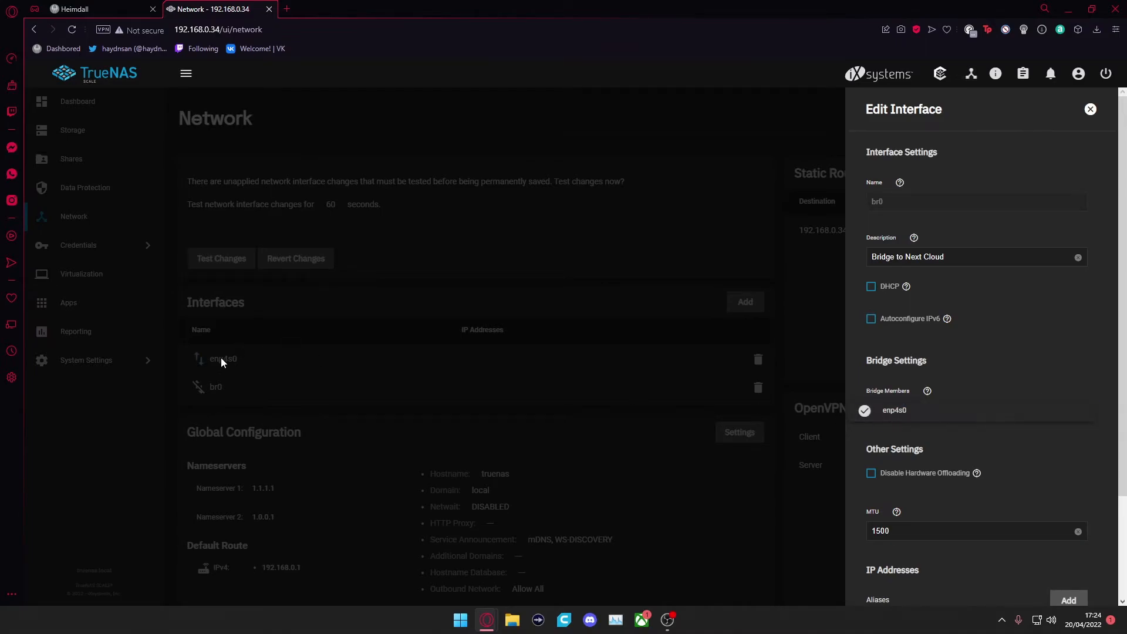
{"action": "left_click", "coordinate": [864, 410]}
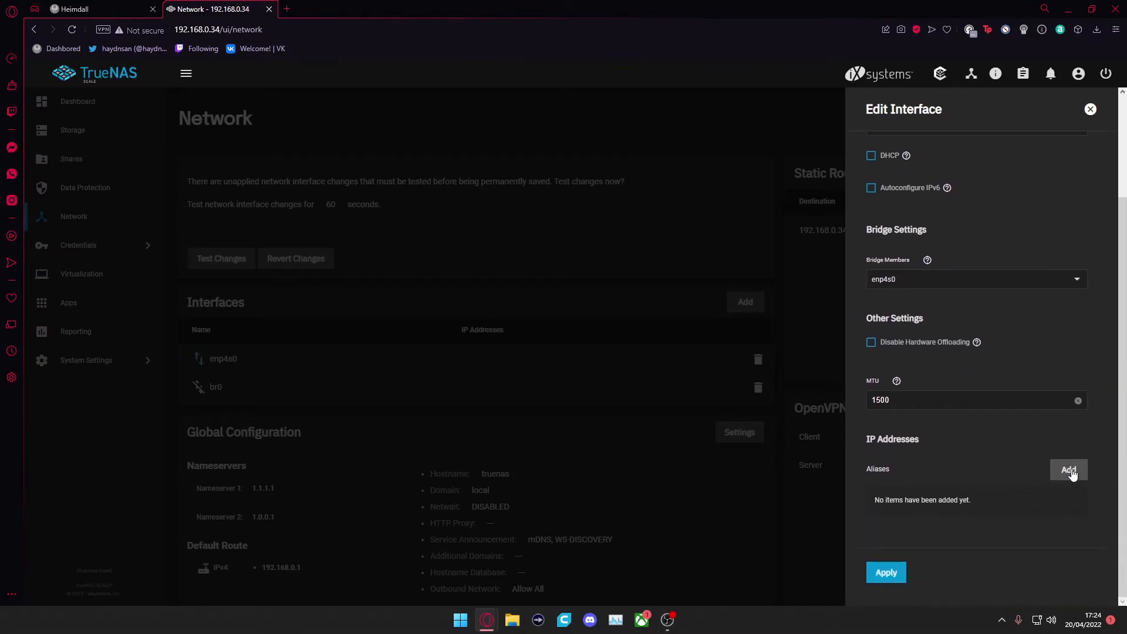
{"action": "left_click", "coordinate": [1068, 469]}
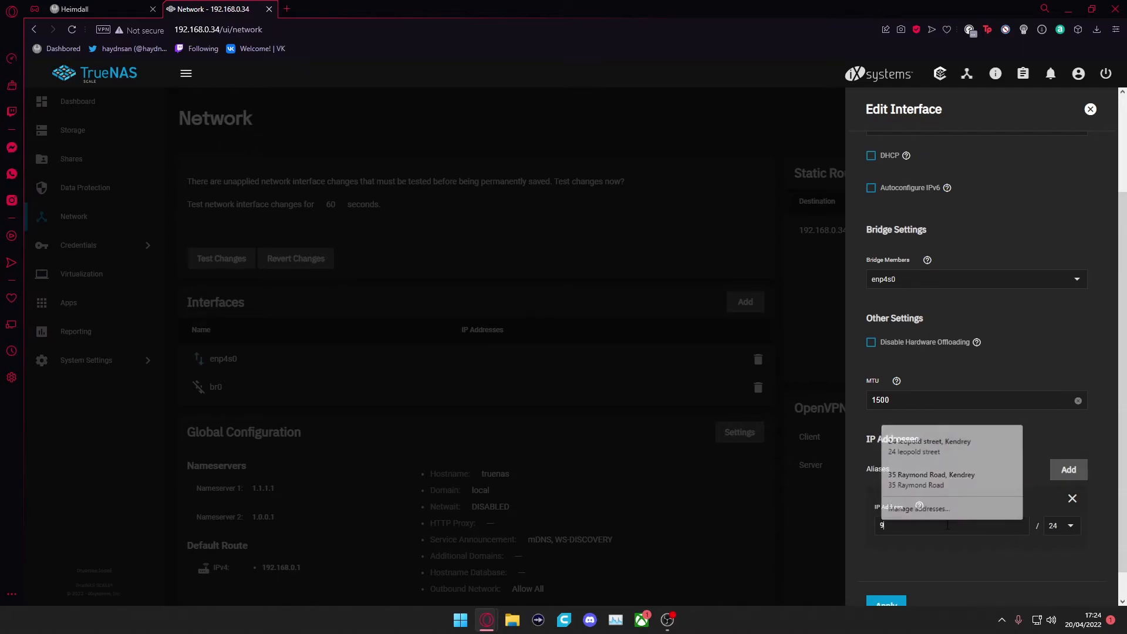
{"action": "type", "text": "192.168.0.35"}
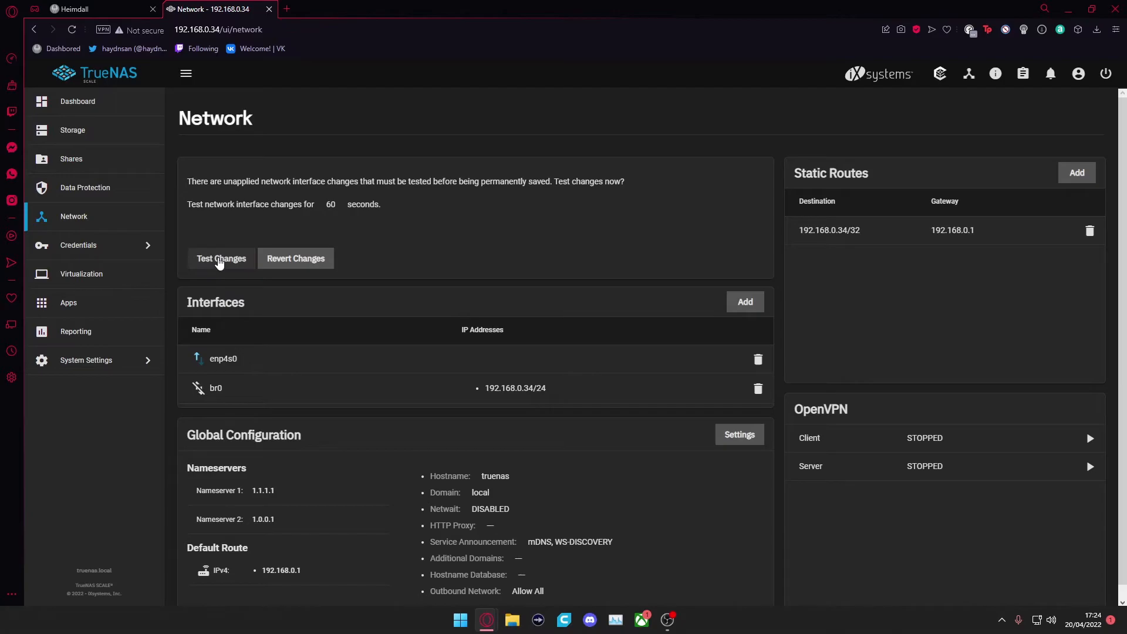
Step: Start and confirm a test of the pending br0 network changes
{"action": "left_click", "coordinate": [221, 258]}
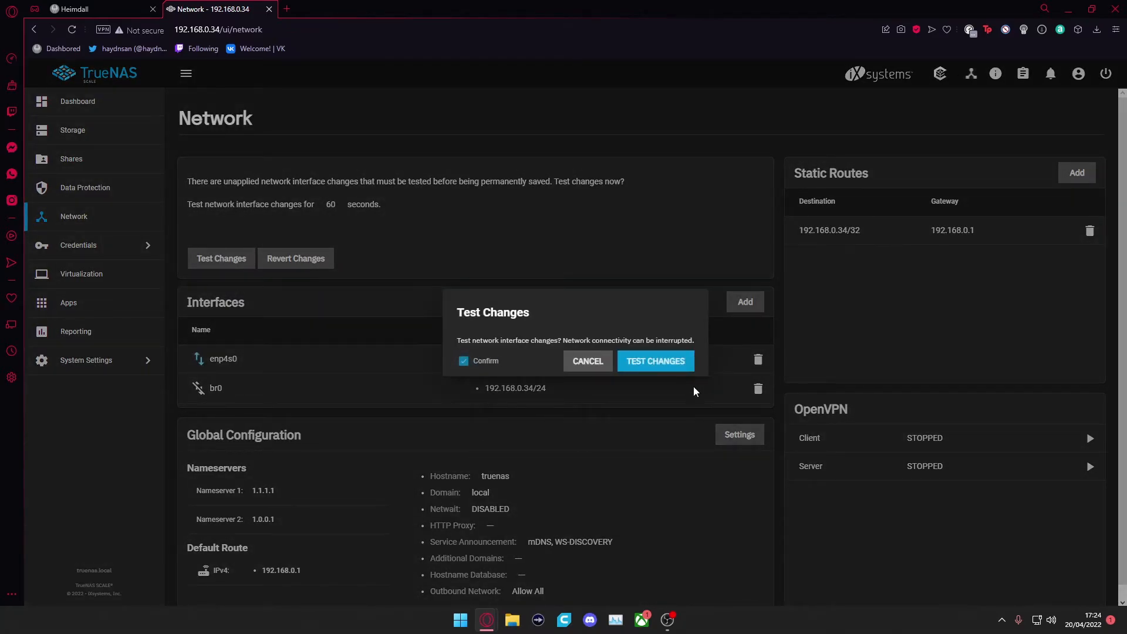
{"action": "left_click", "coordinate": [655, 361]}
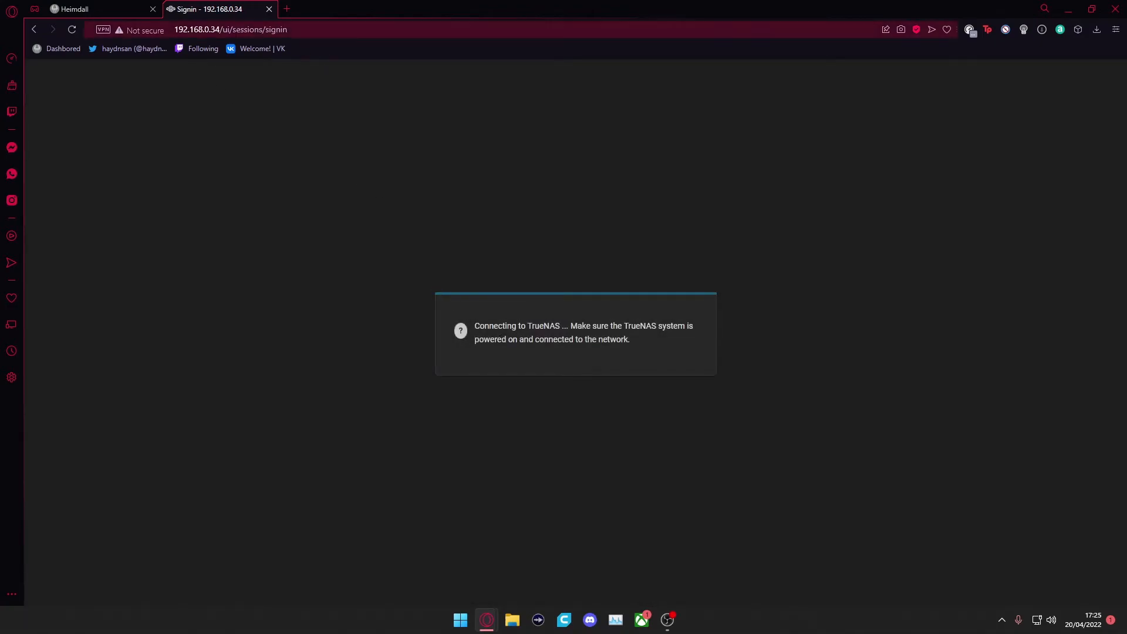
Step: Sign back in to TrueNAS SCALE as root
{"action": "left_click", "coordinate": [230, 29]}
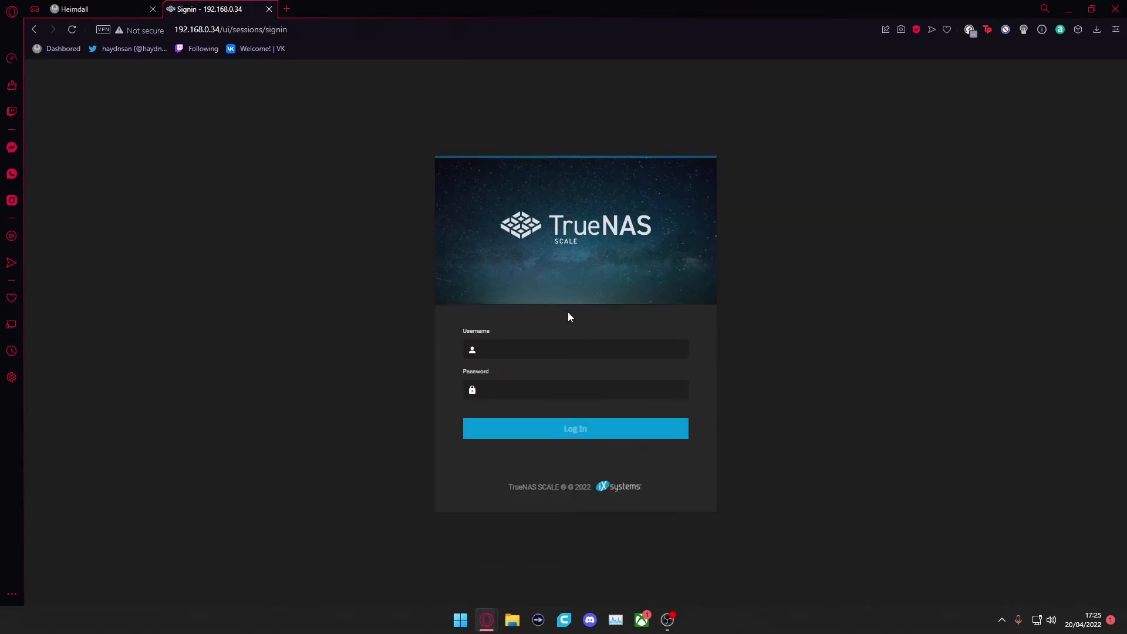
{"action": "type", "text": "root"}
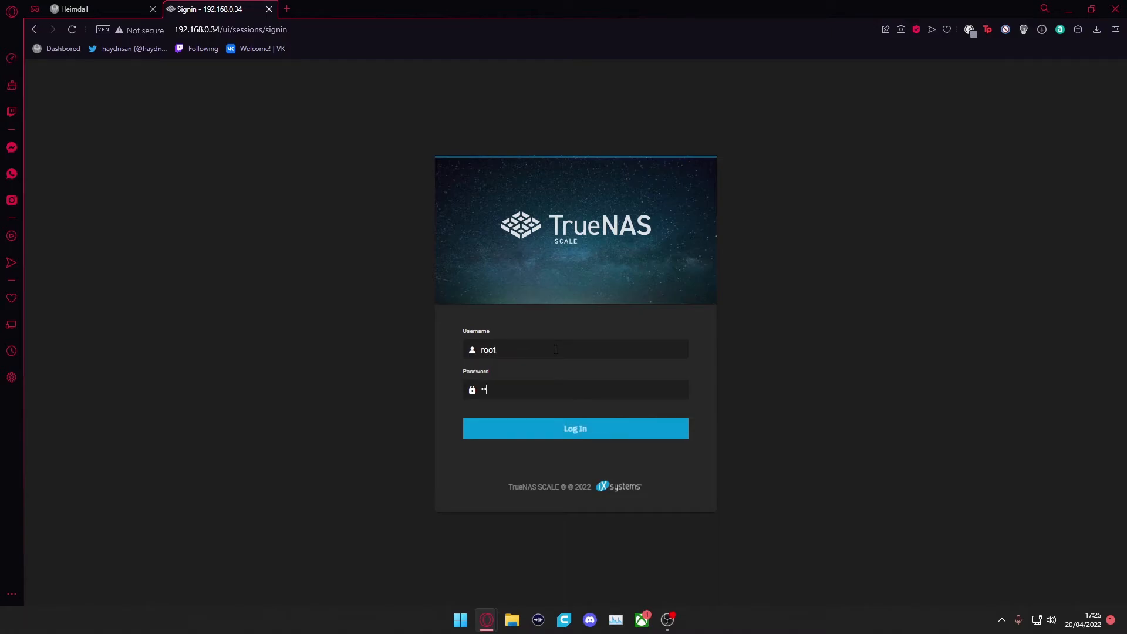
{"action": "left_click", "coordinate": [575, 429]}
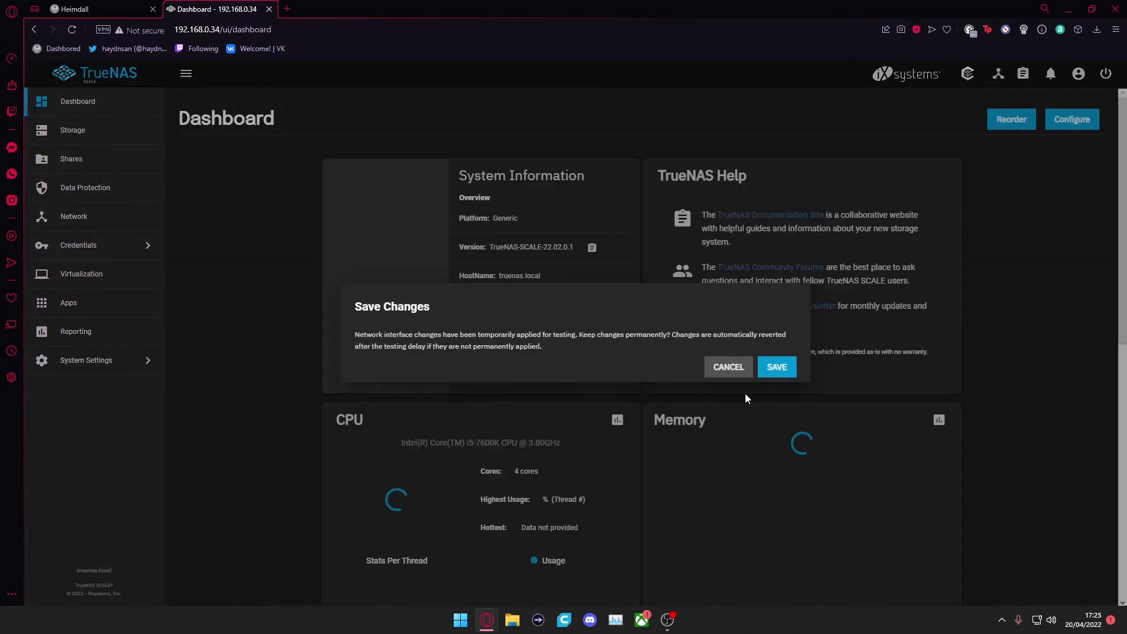
Step: Keep the tested br0 network changes permanently, then view the Network page
{"action": "left_click", "coordinate": [776, 367]}
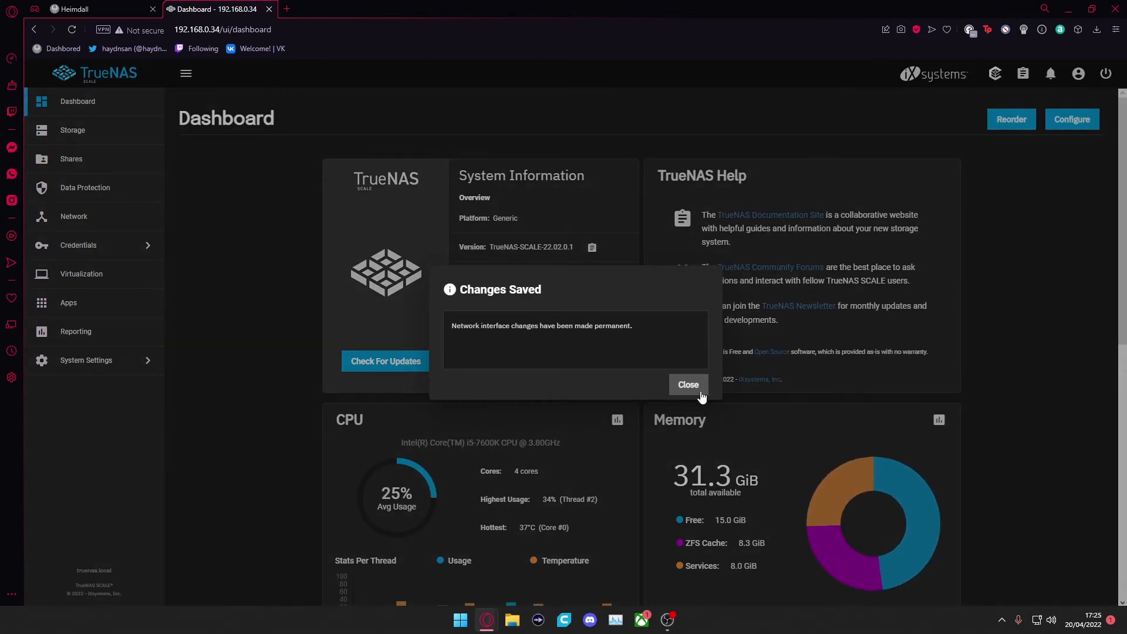
{"action": "left_click", "coordinate": [688, 385]}
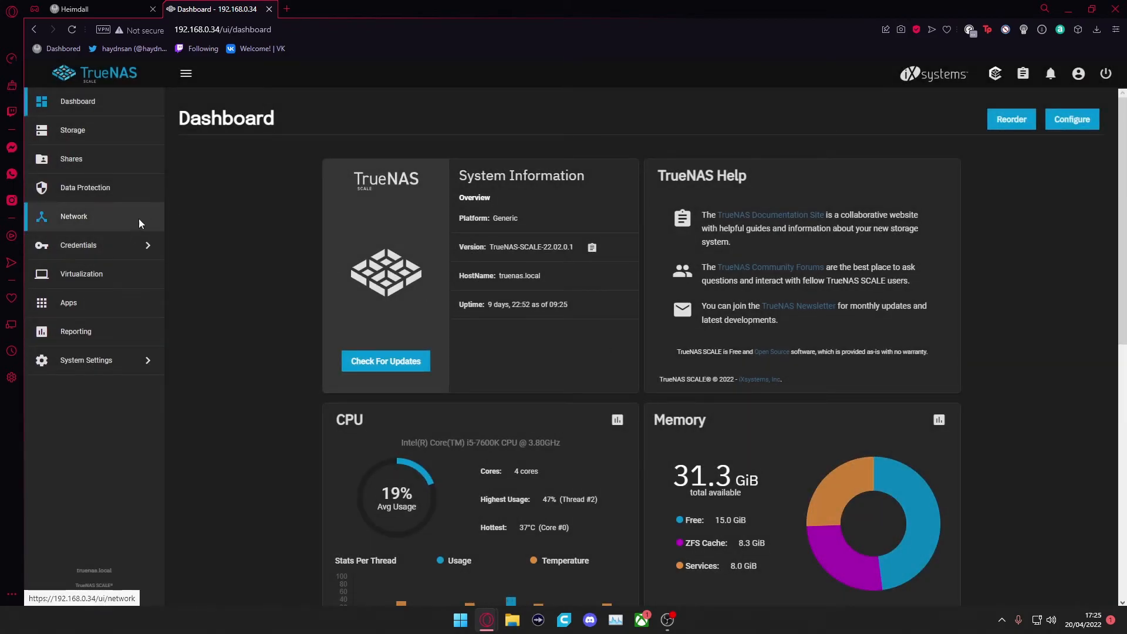
{"action": "left_click", "coordinate": [74, 217]}
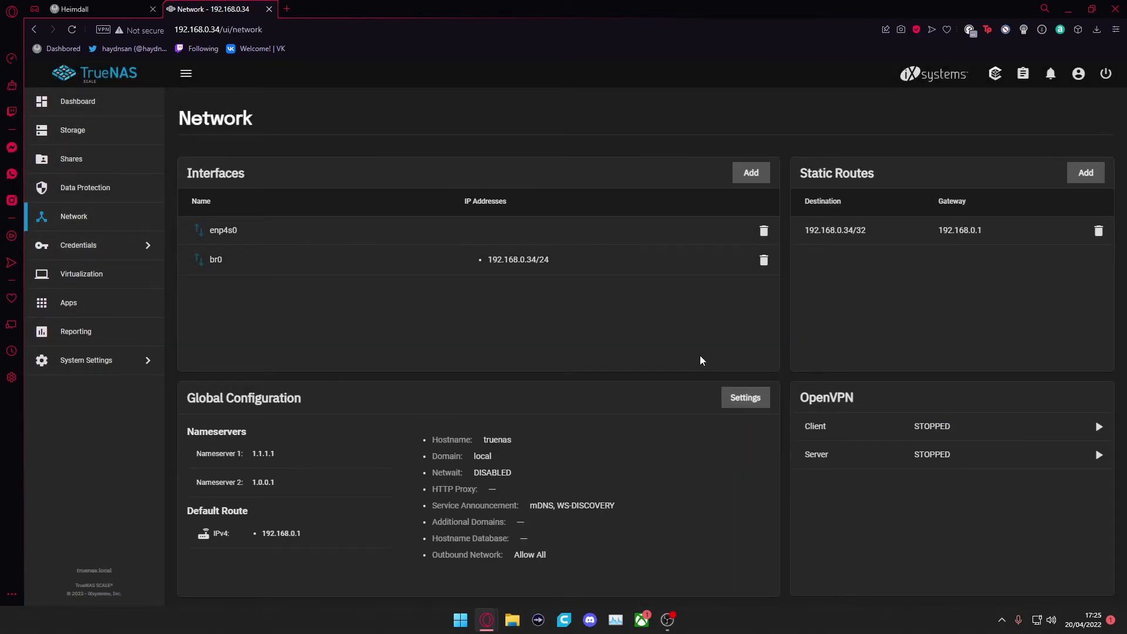
{"action": "mouse_move", "coordinate": [202, 239]}
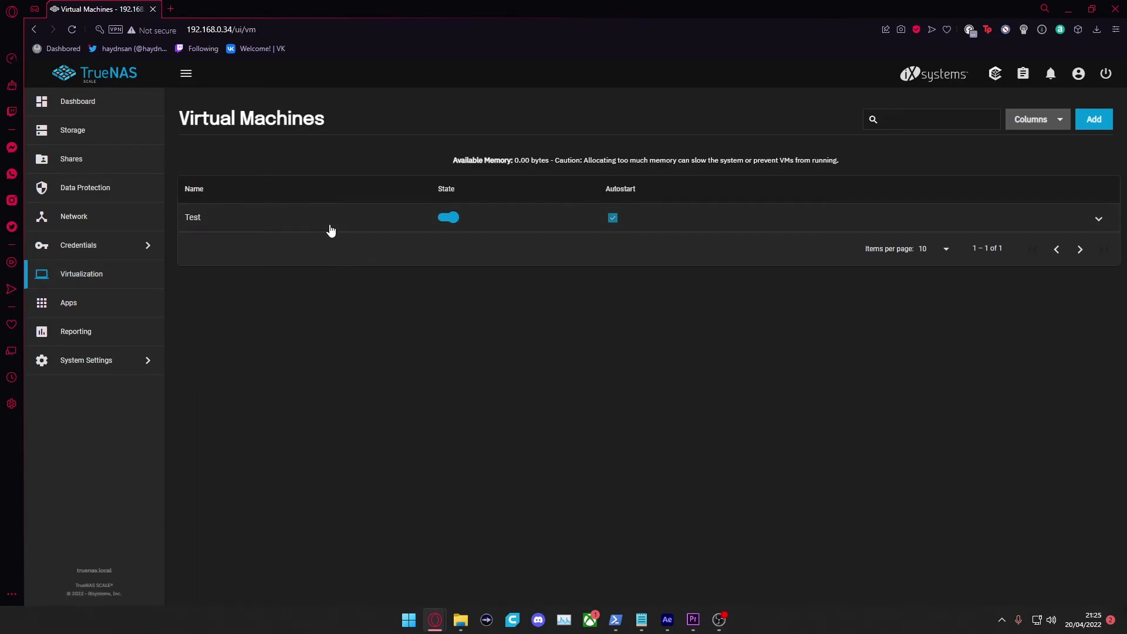
Step: Expand the Test VM and open its device list
{"action": "left_click", "coordinate": [1098, 219]}
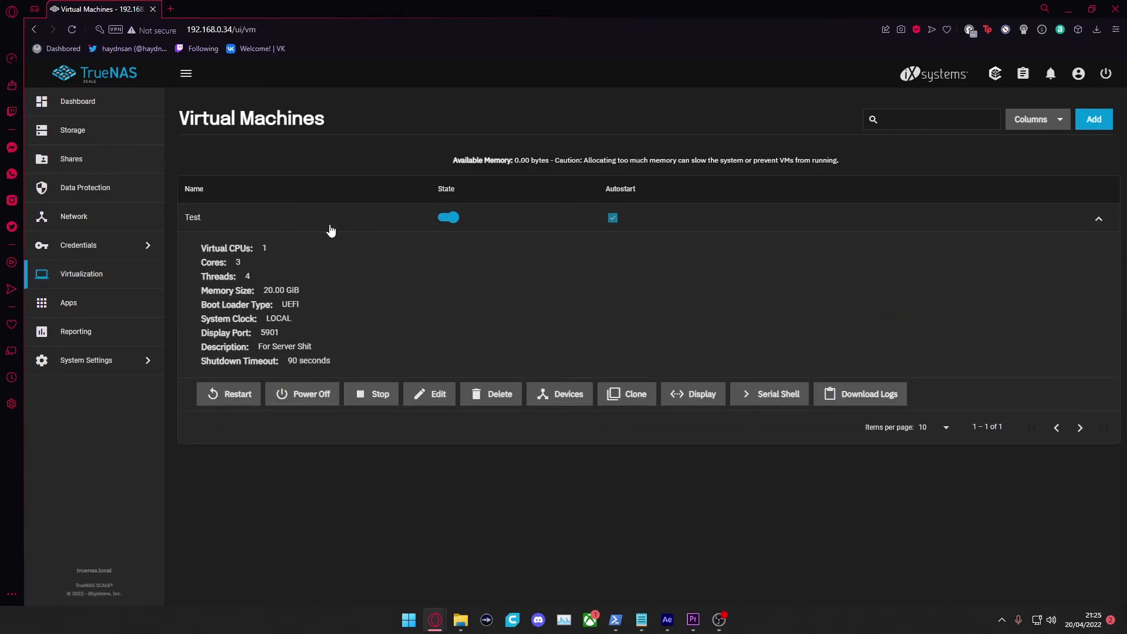
{"action": "mouse_move", "coordinate": [555, 404]}
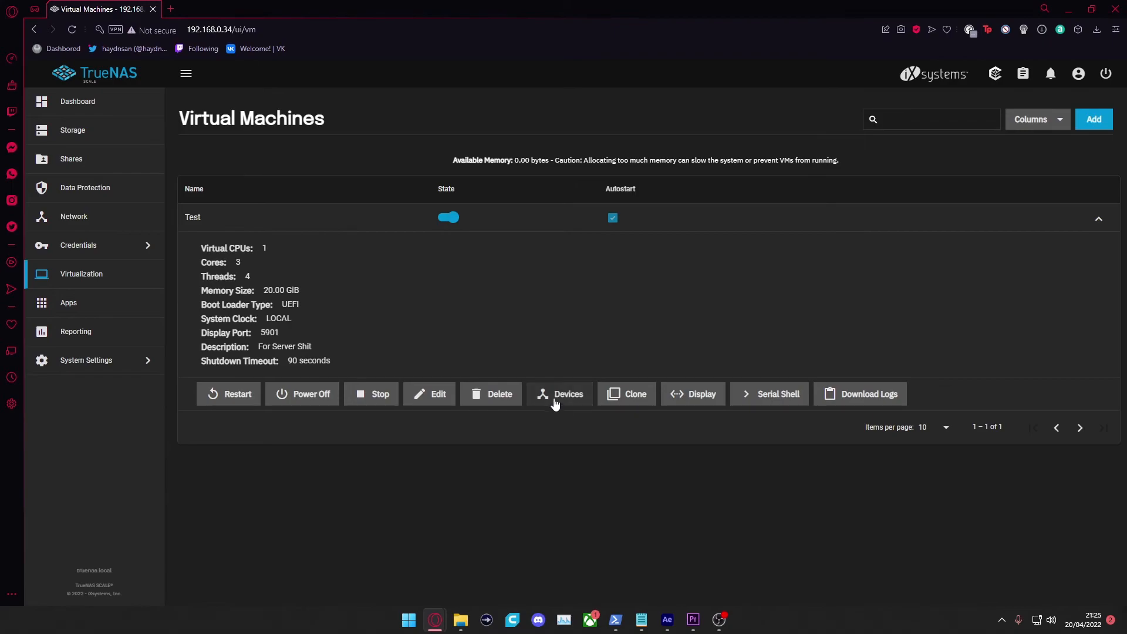
{"action": "left_click", "coordinate": [559, 393]}
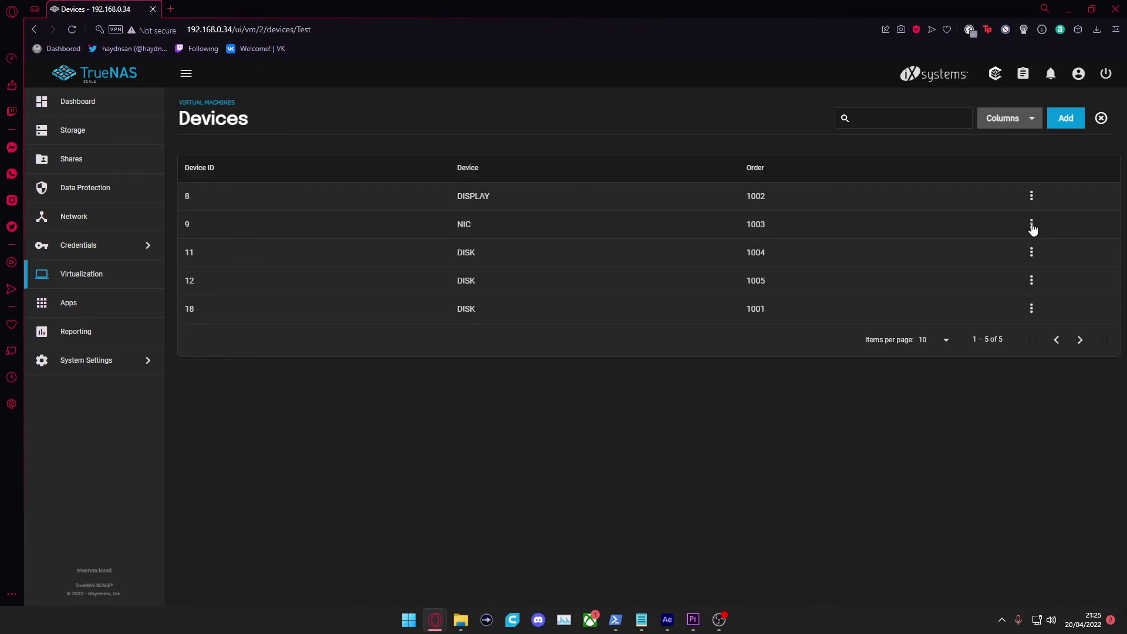
Step: Open the NIC device's options menu to edit it for br0
{"action": "left_click", "coordinate": [1031, 224]}
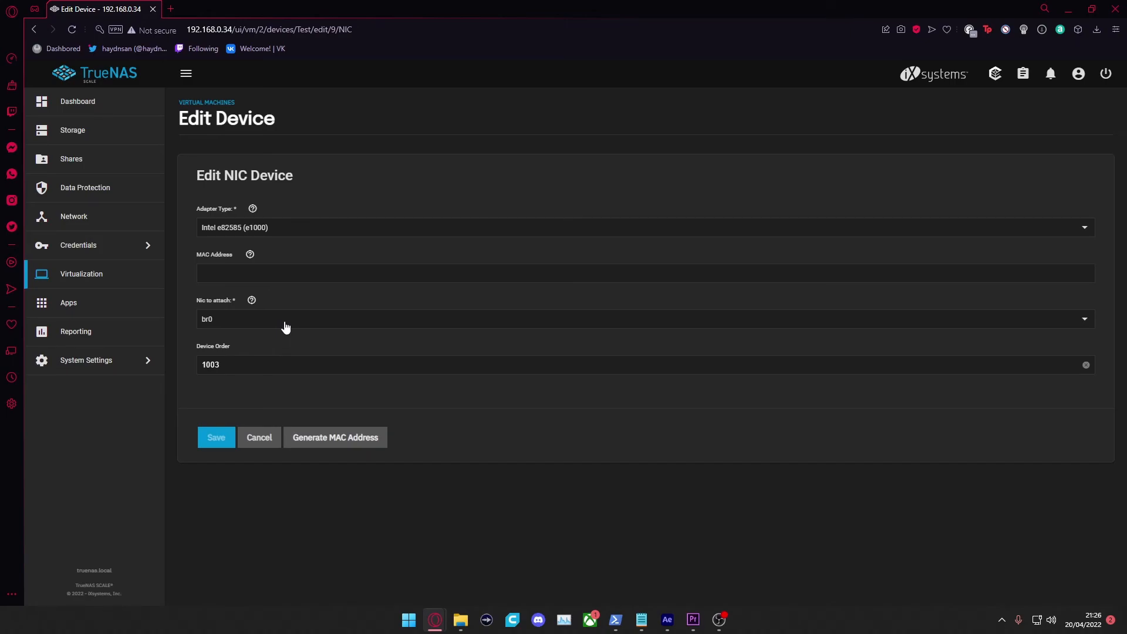
{"action": "mouse_move", "coordinate": [260, 328]}
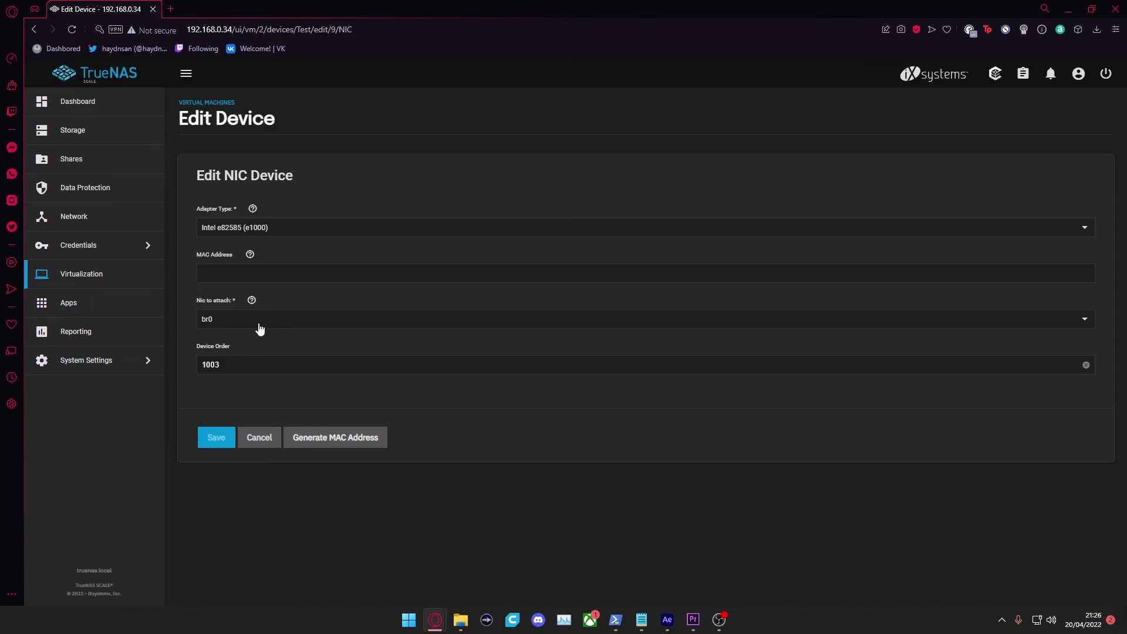
{"action": "mouse_move", "coordinate": [190, 328]}
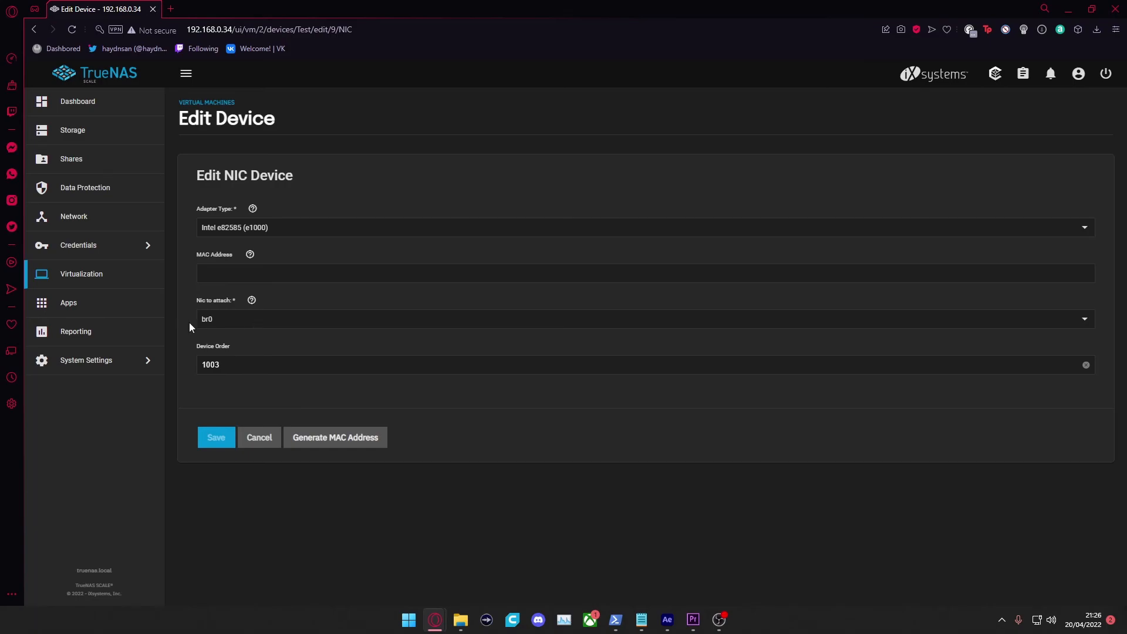
{"action": "mouse_move", "coordinate": [235, 327]}
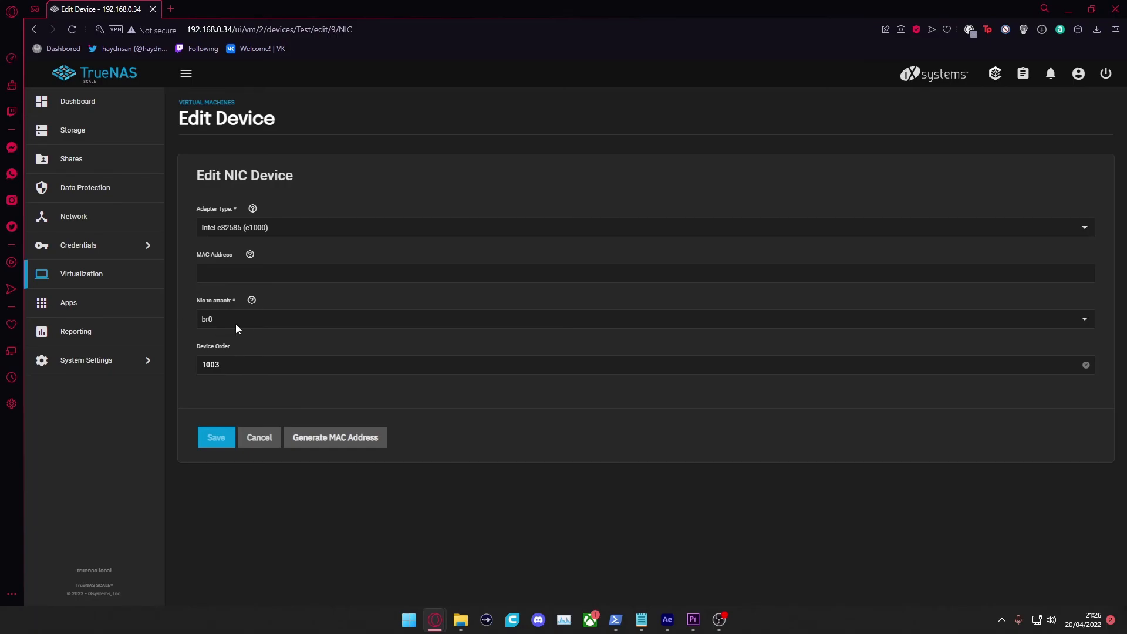